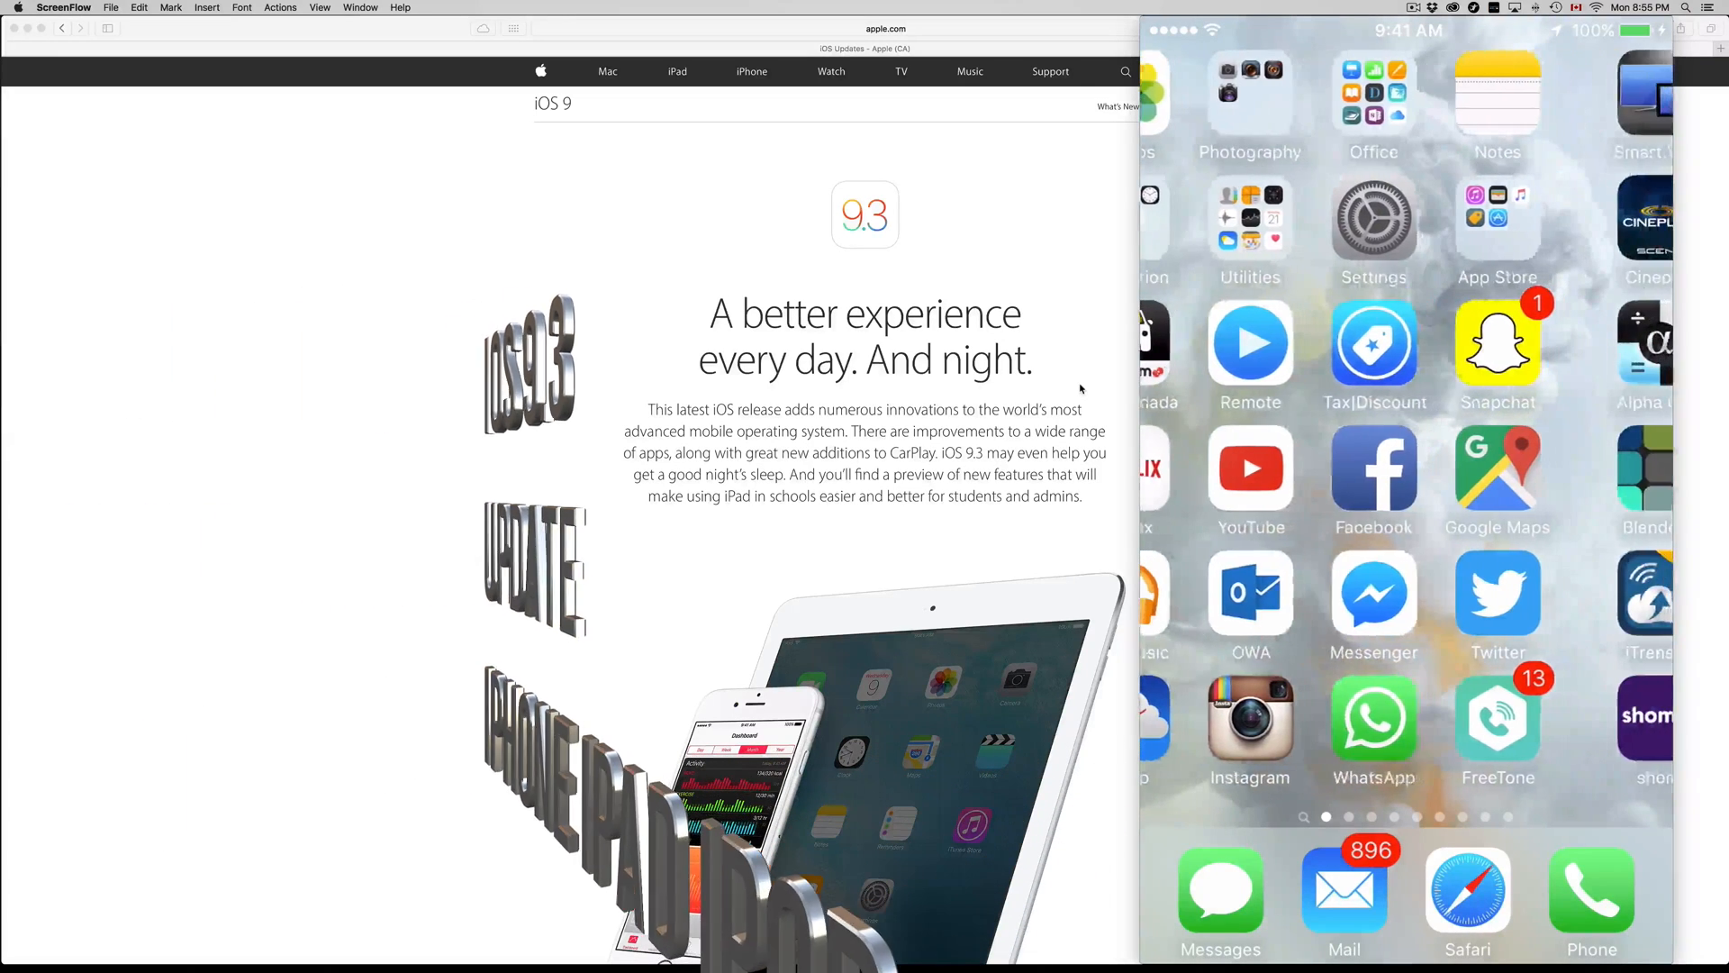
# Launch the Settings app and scroll down through its category list
pyautogui.click(1372, 231)
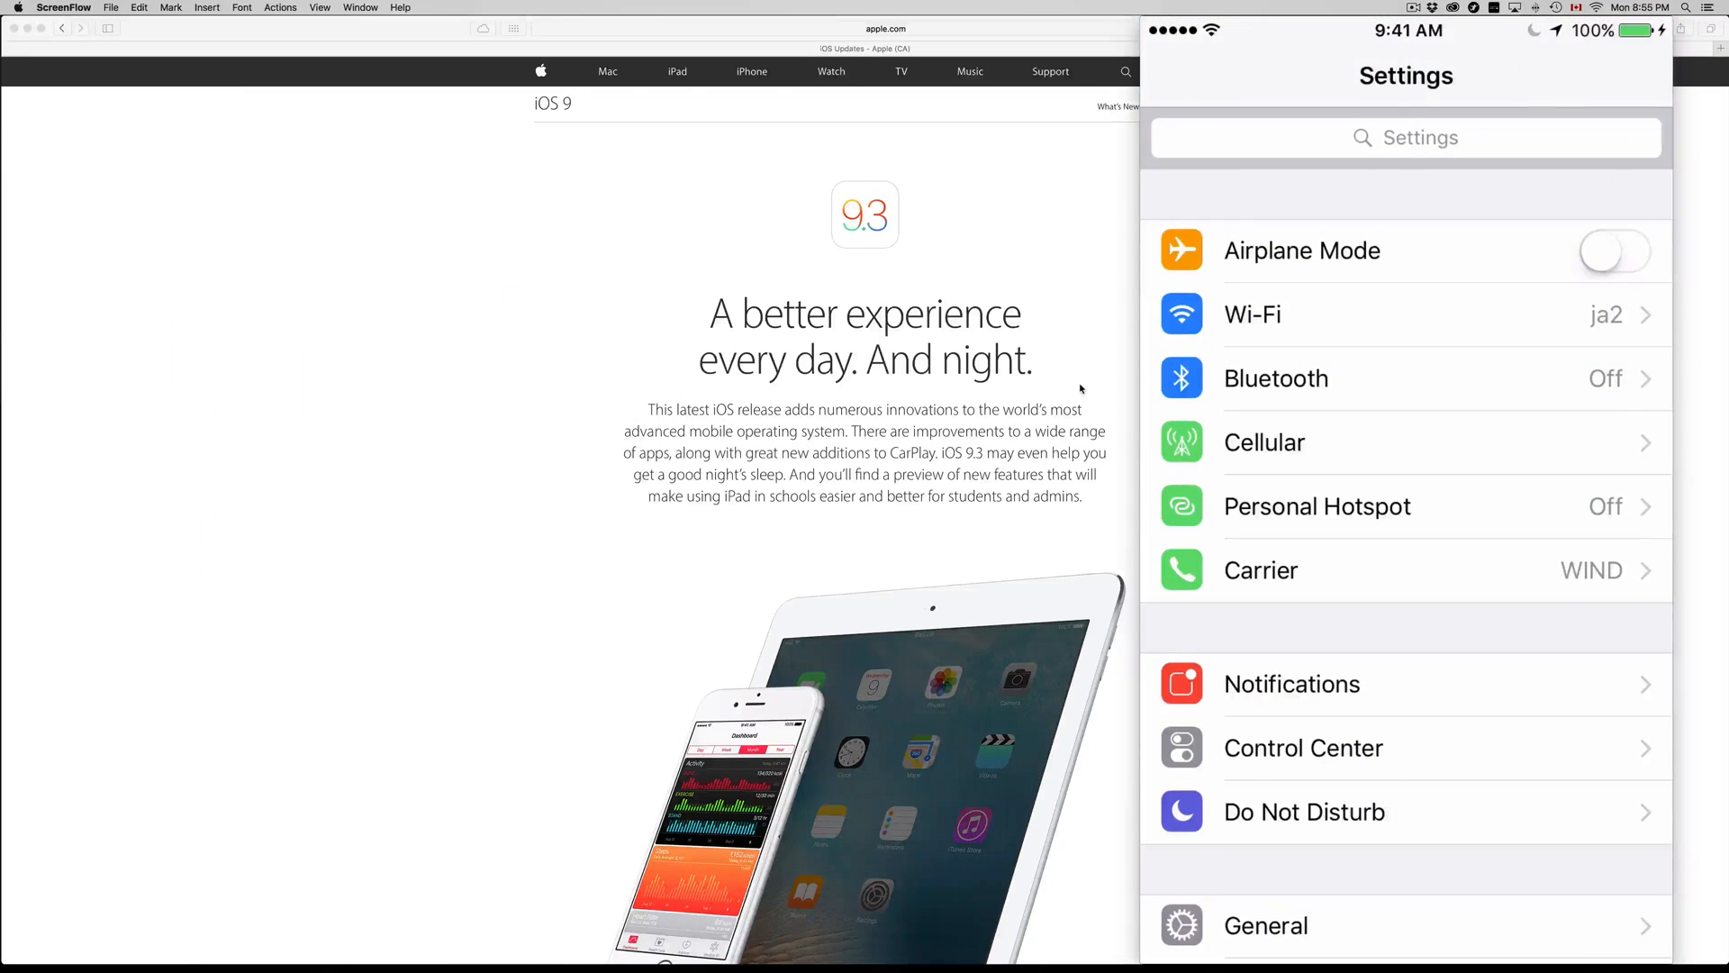
pyautogui.scroll(-3)
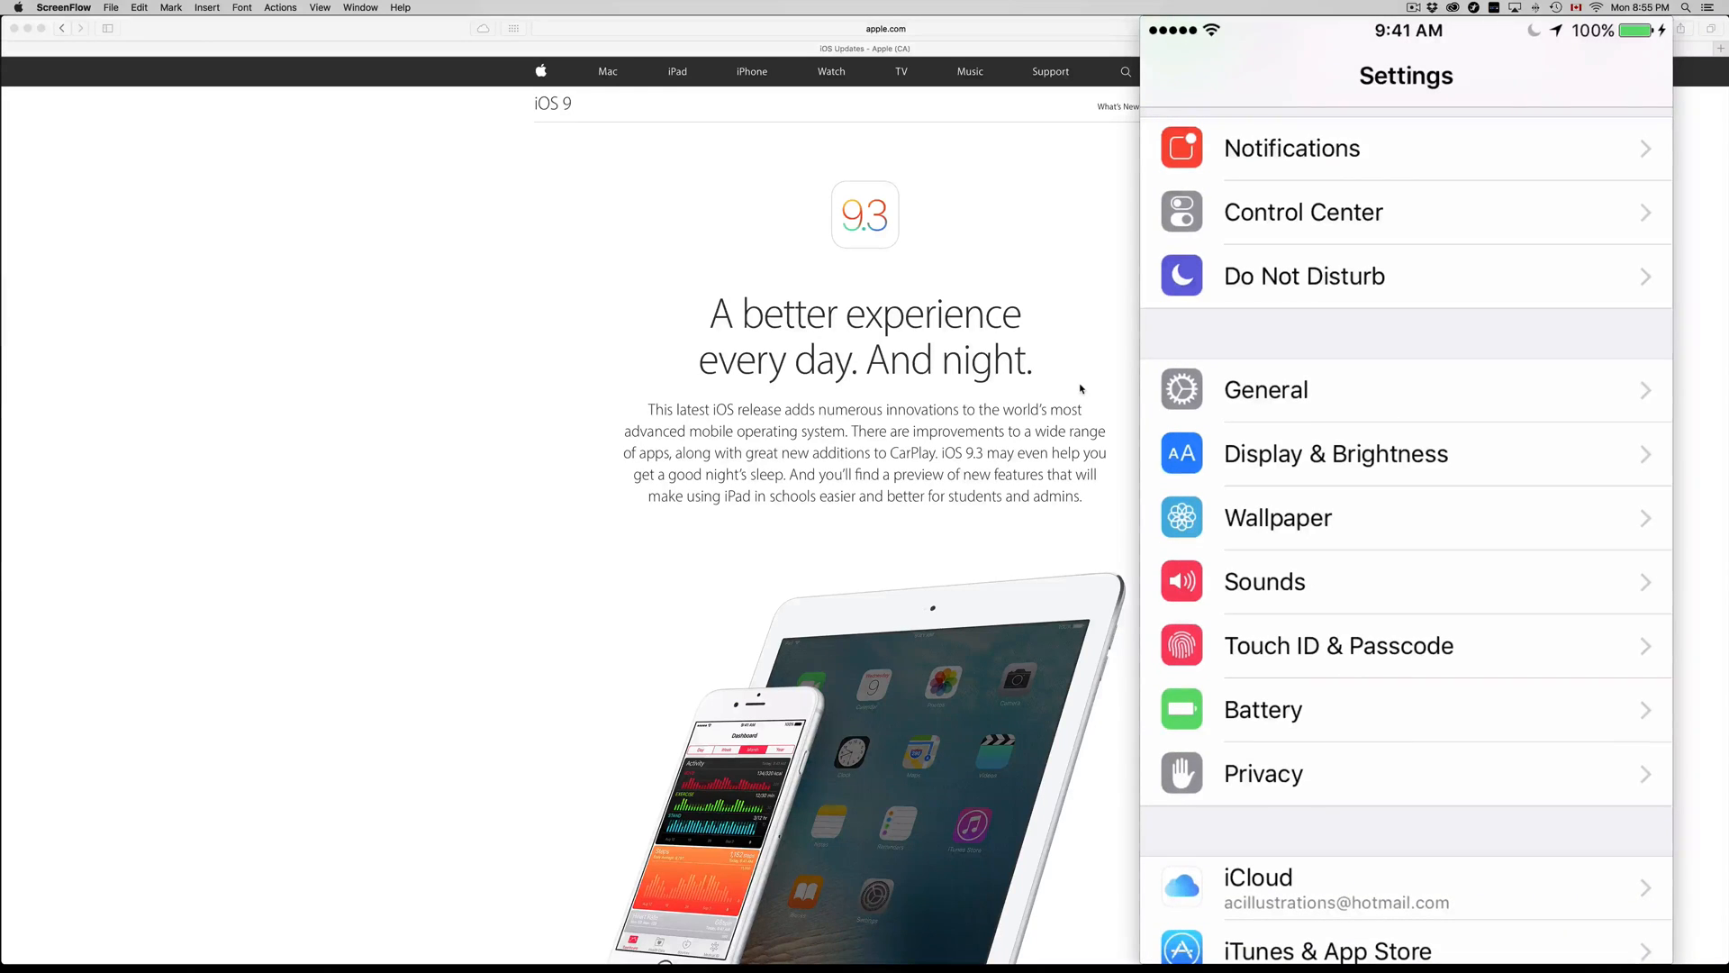
pyautogui.scroll(-3)
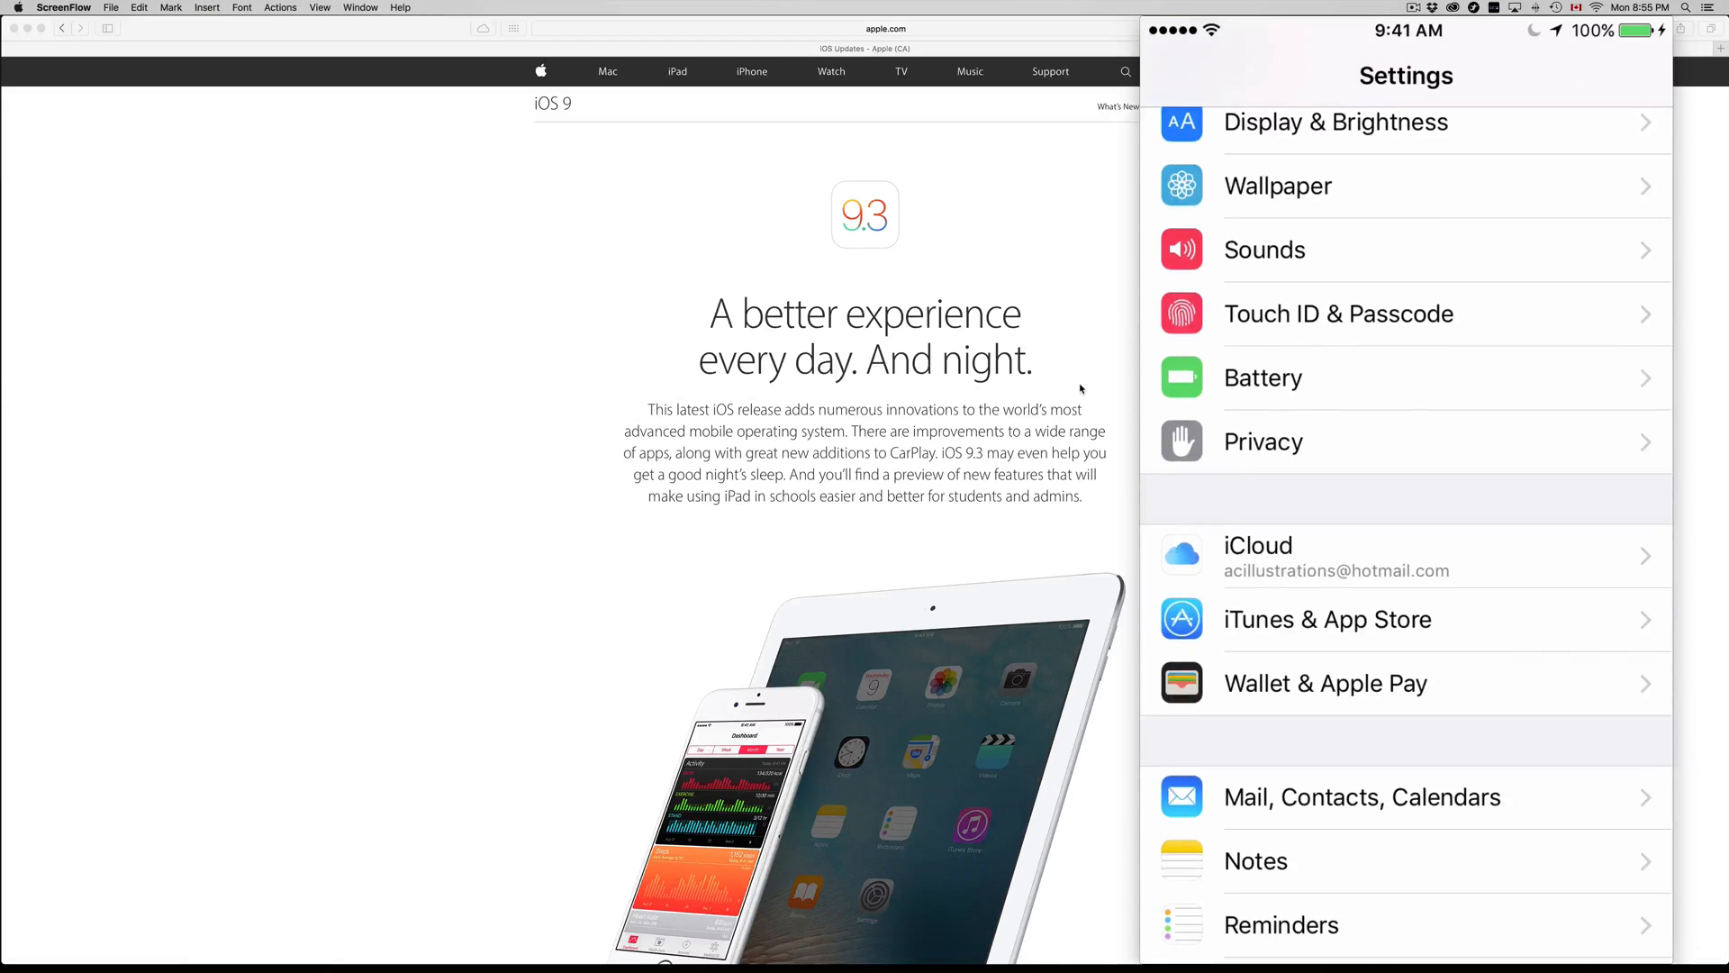
pyautogui.scroll(-3)
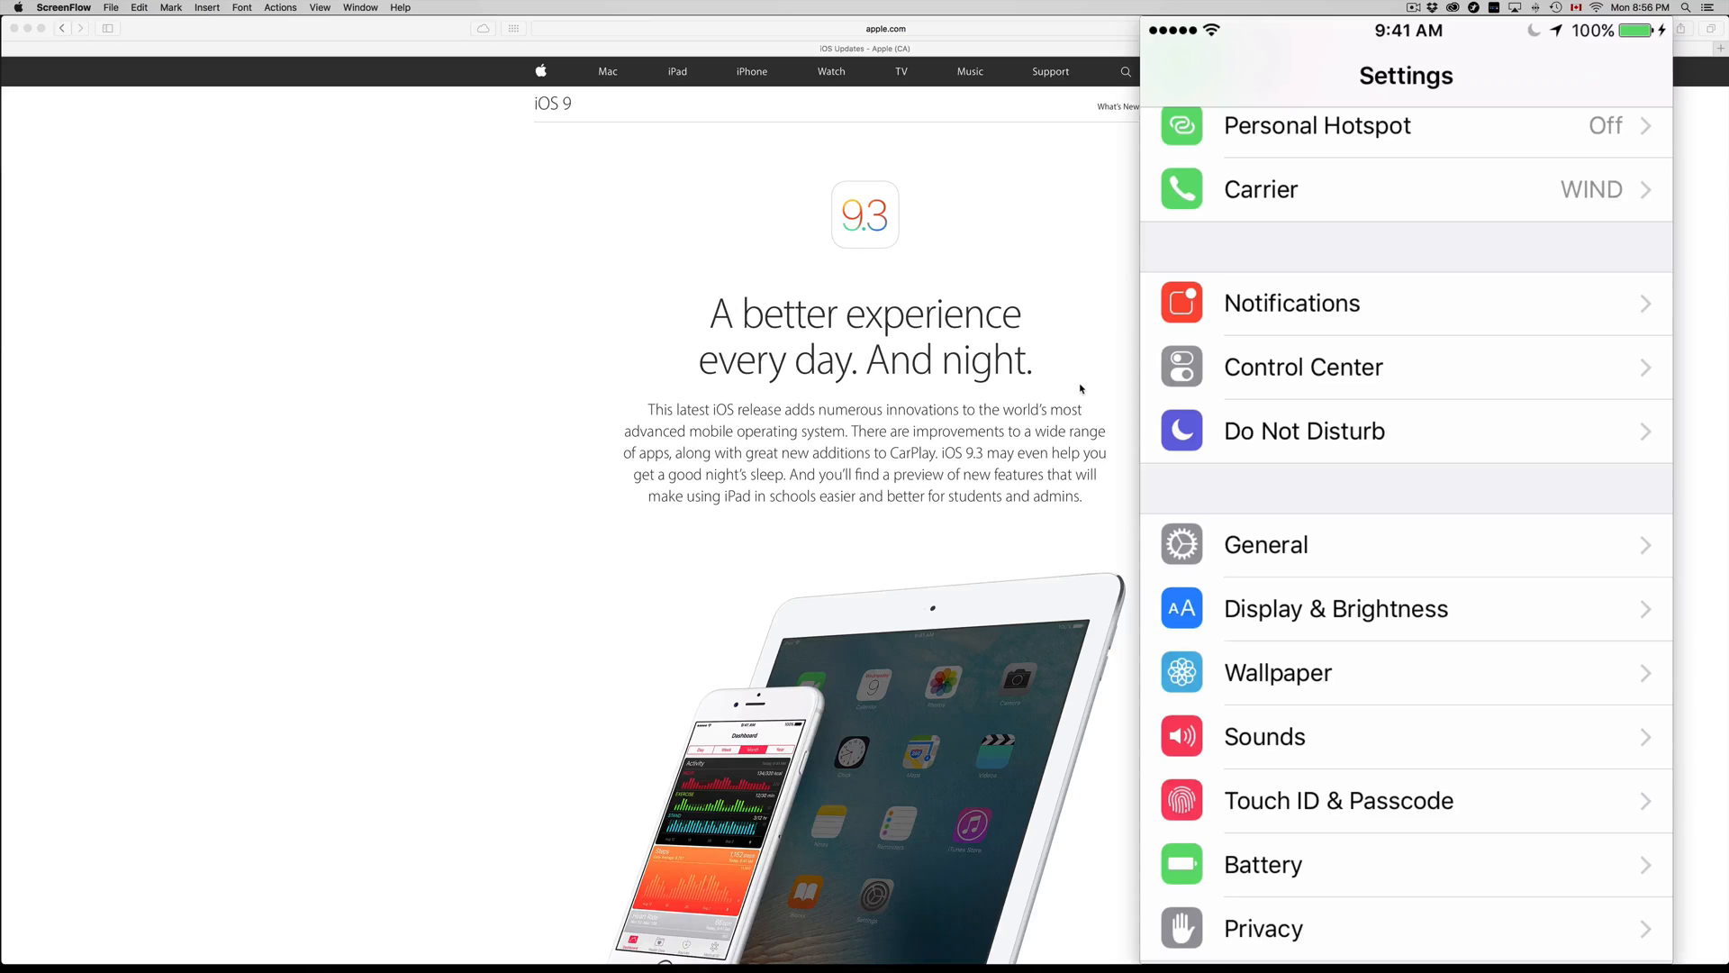
pyautogui.scroll(-3)
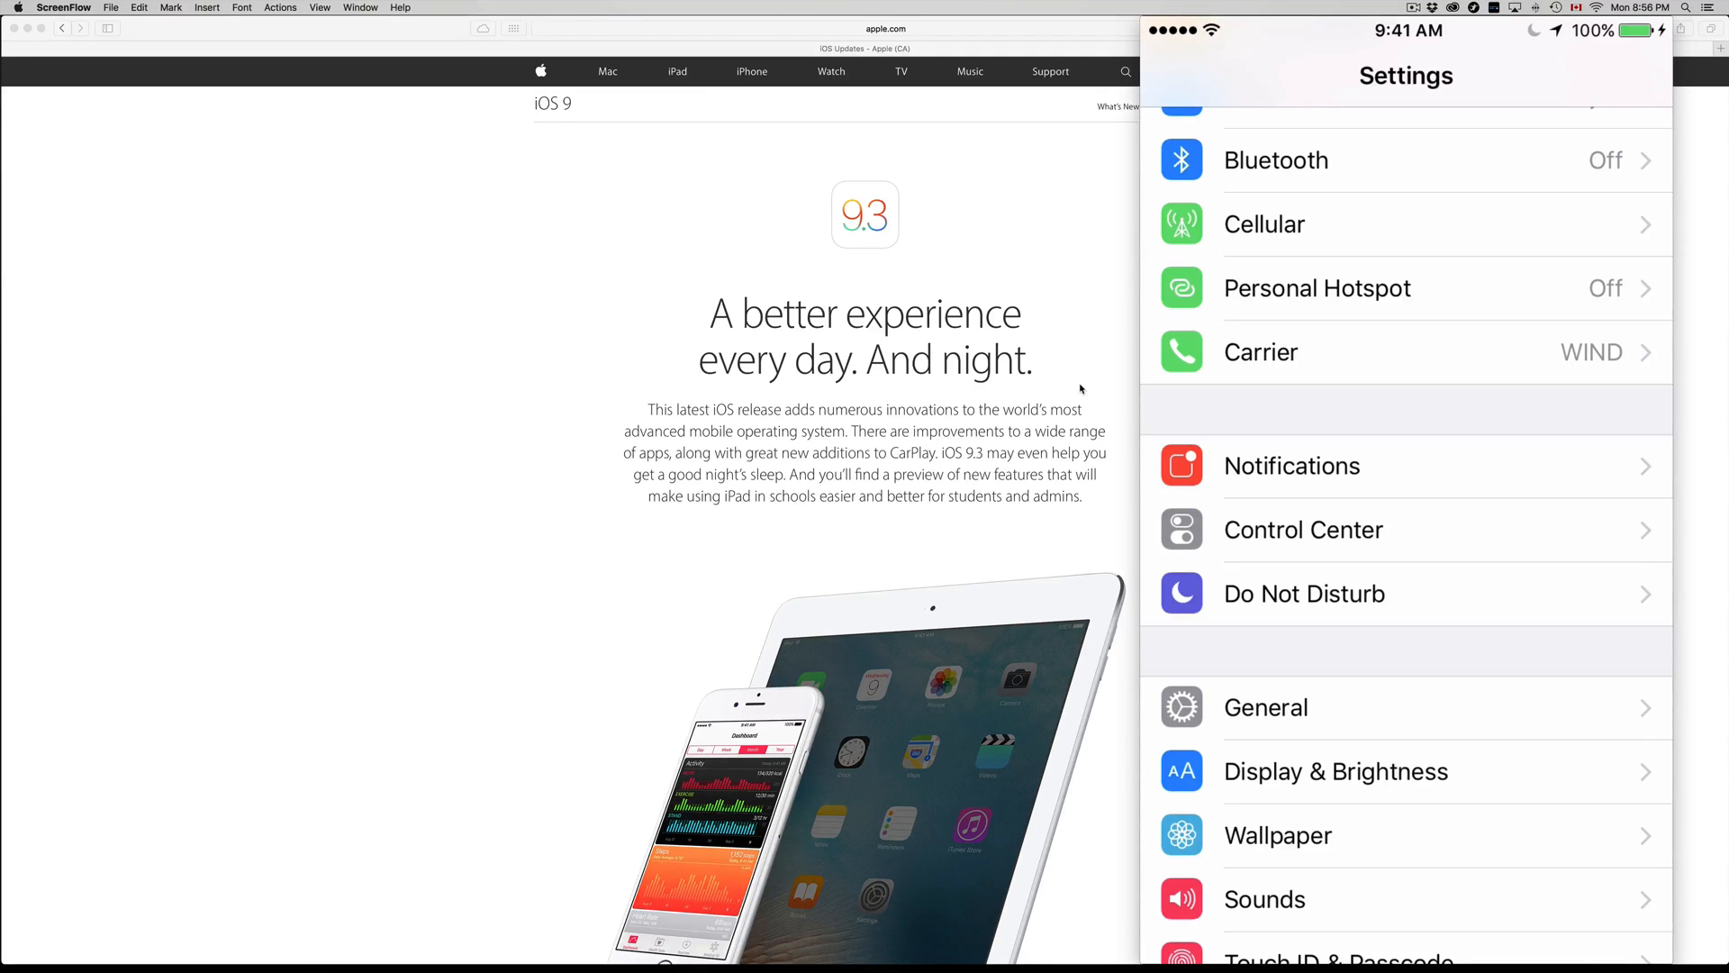
pyautogui.scroll(-3)
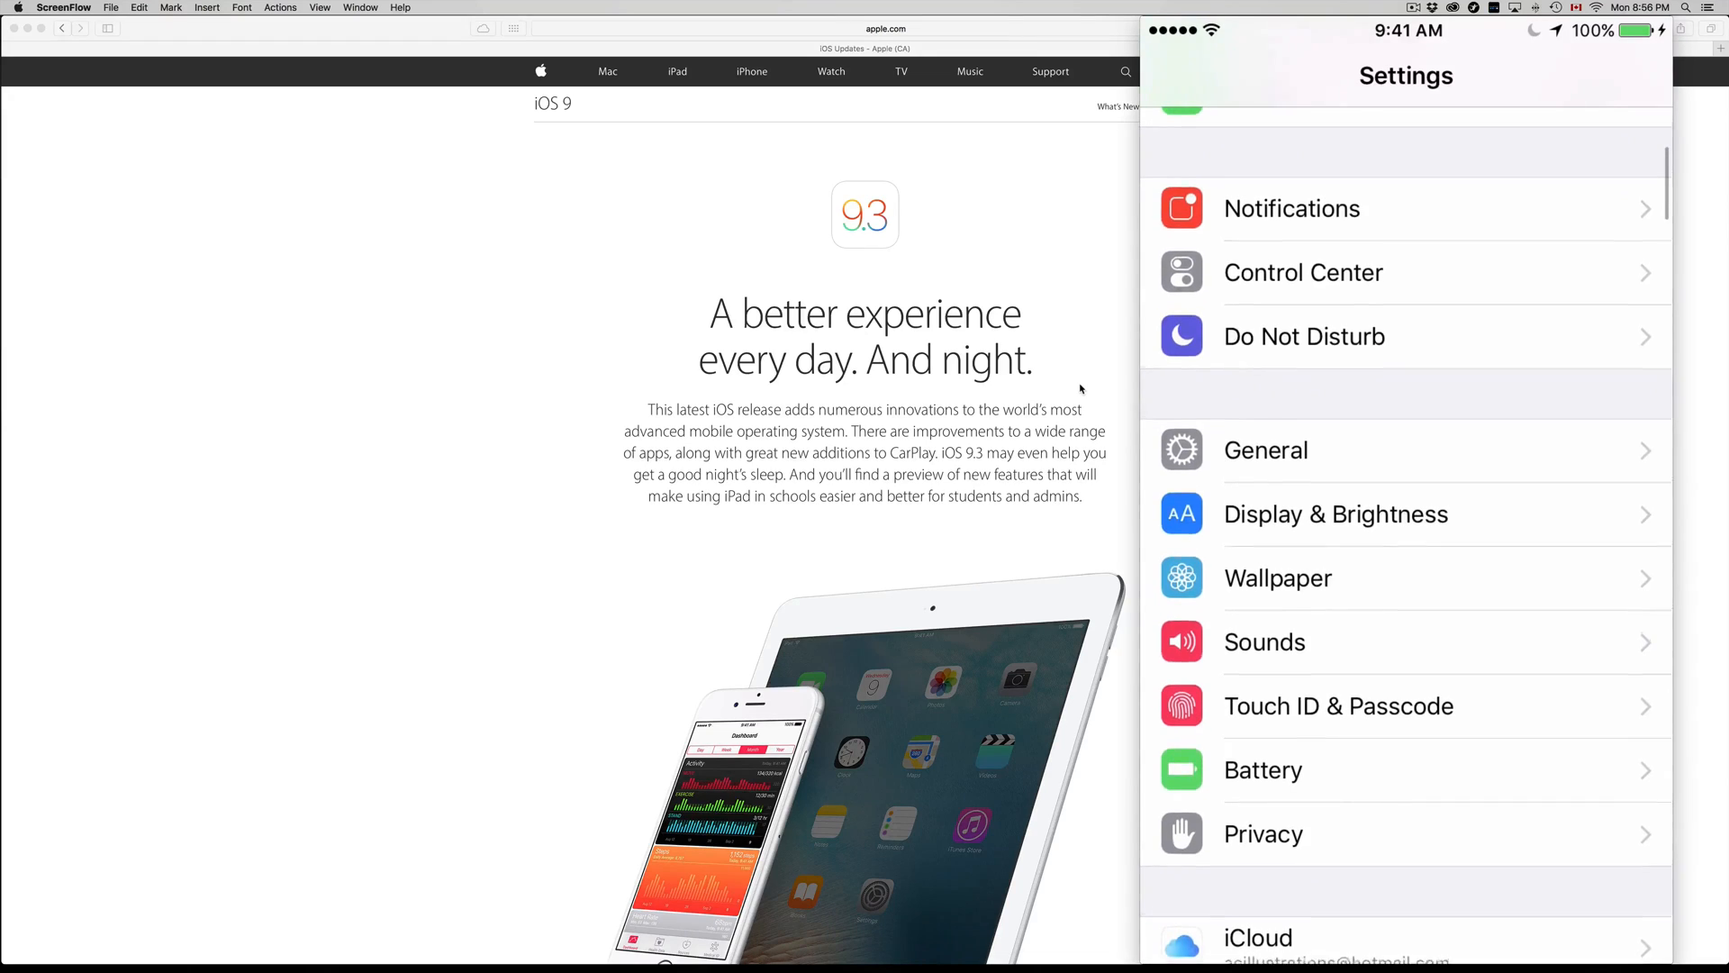
# Go to General > Software Update and choose Download and Install for iOS 9.3
pyautogui.click(1265, 450)
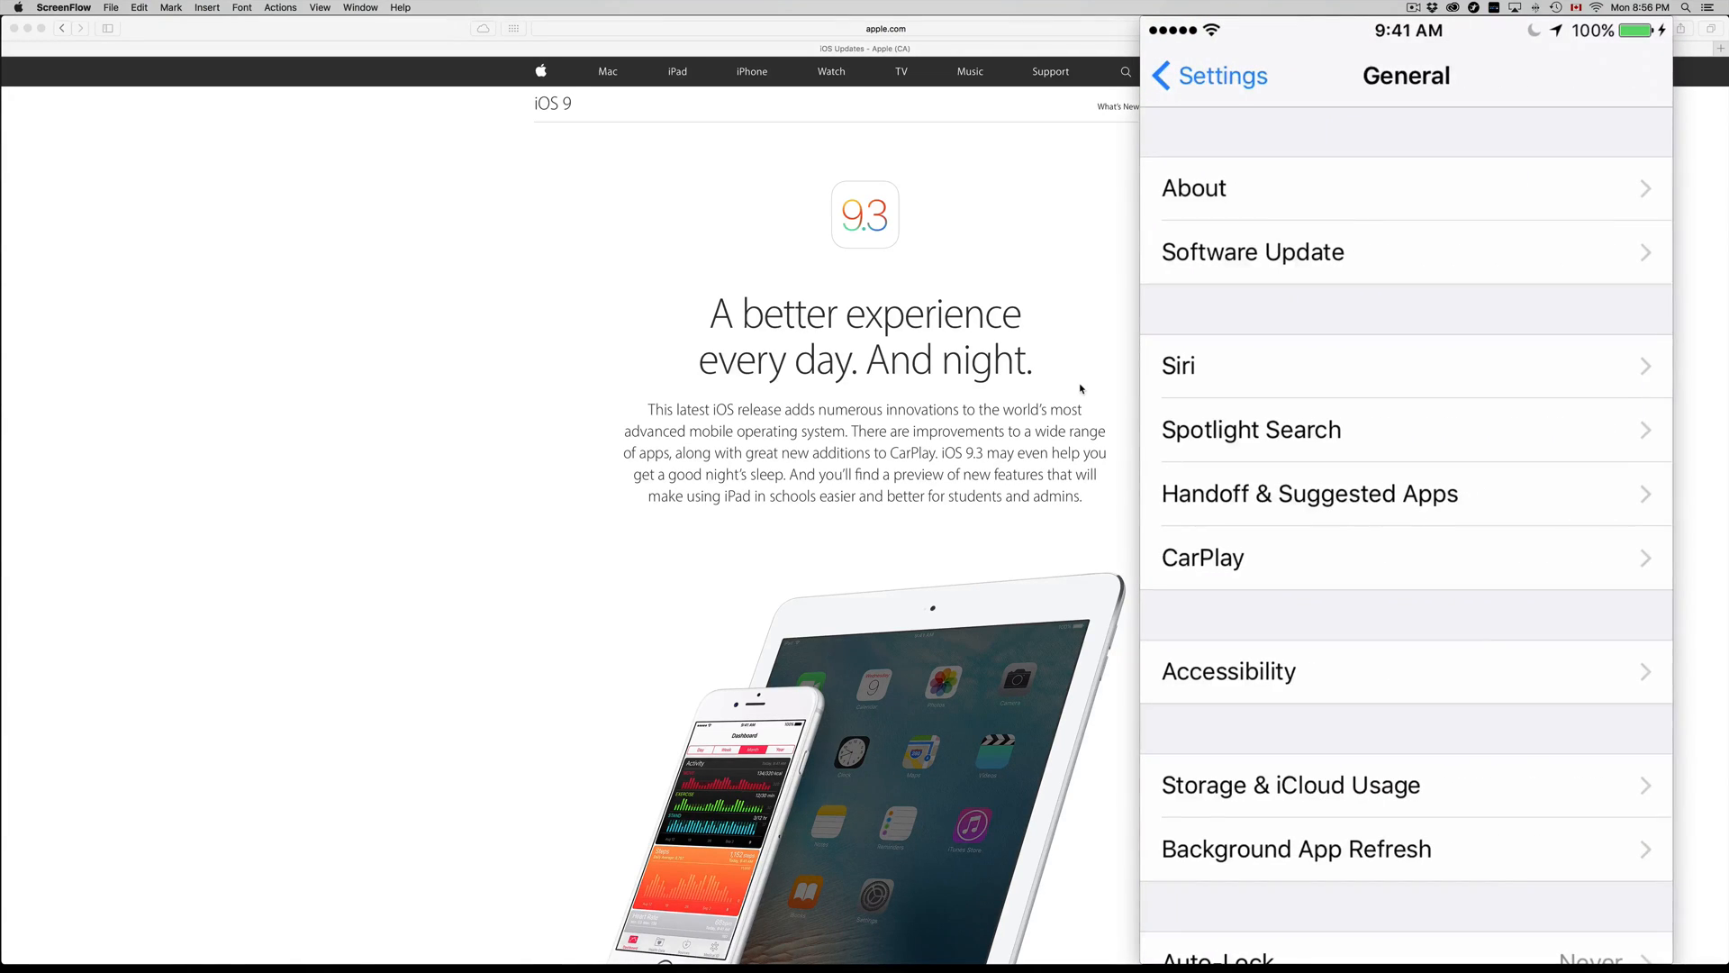
pyautogui.click(1252, 251)
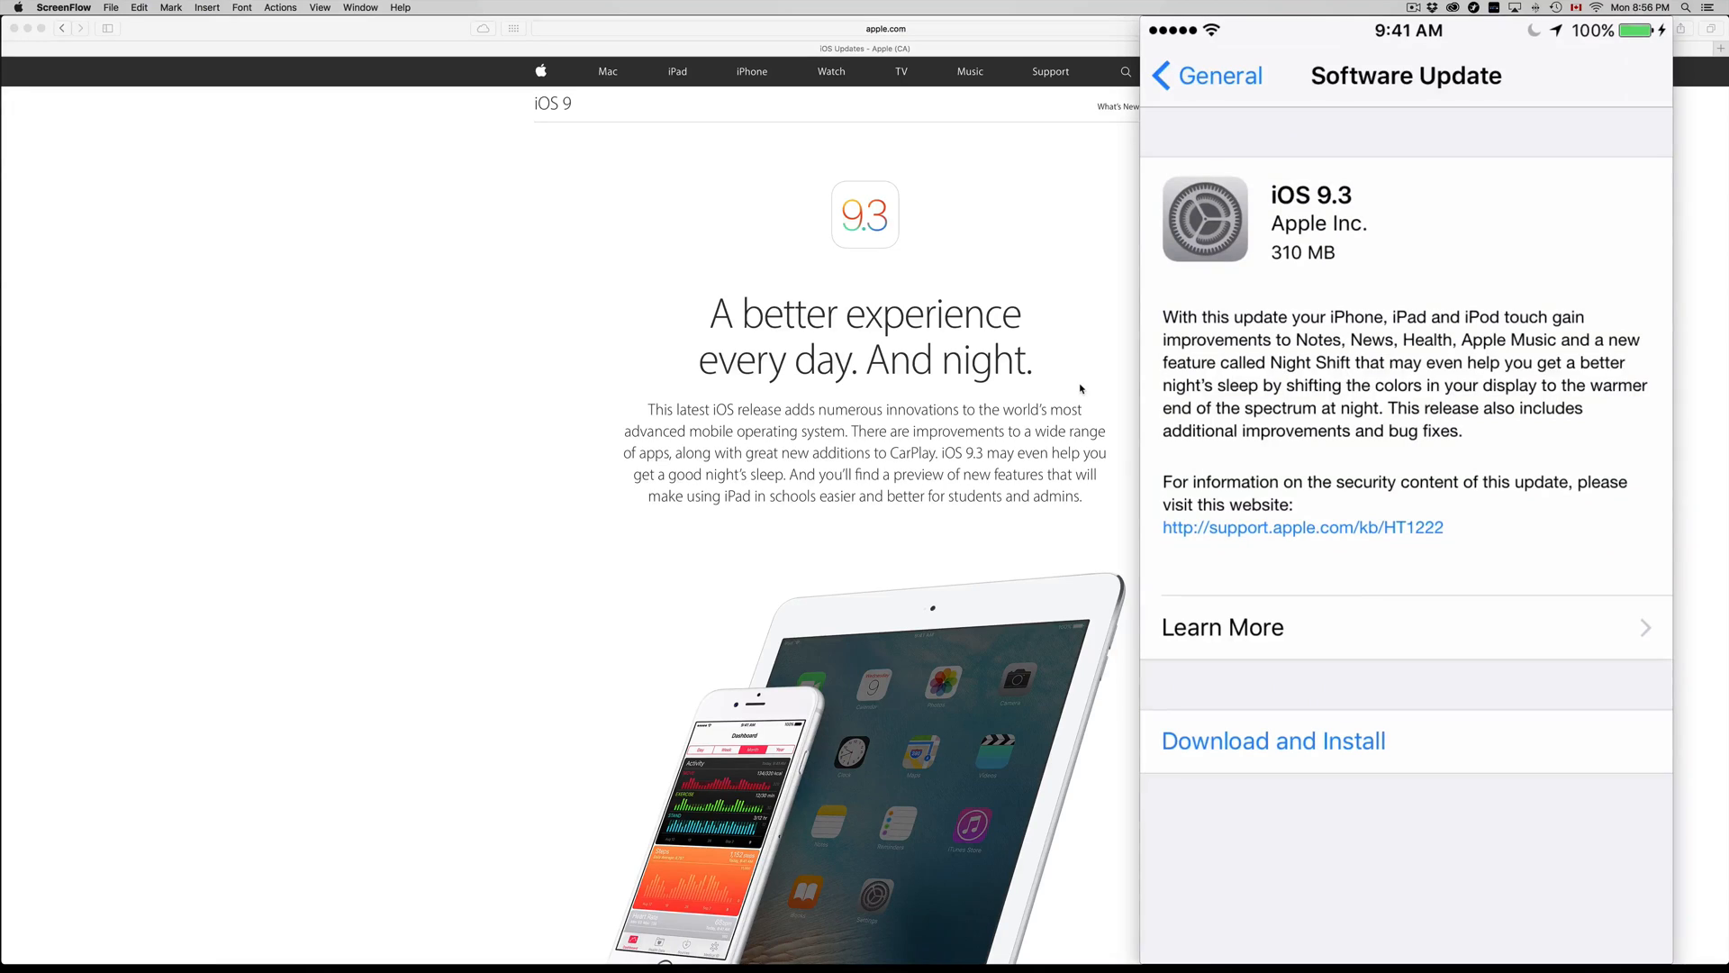
pyautogui.click(1273, 741)
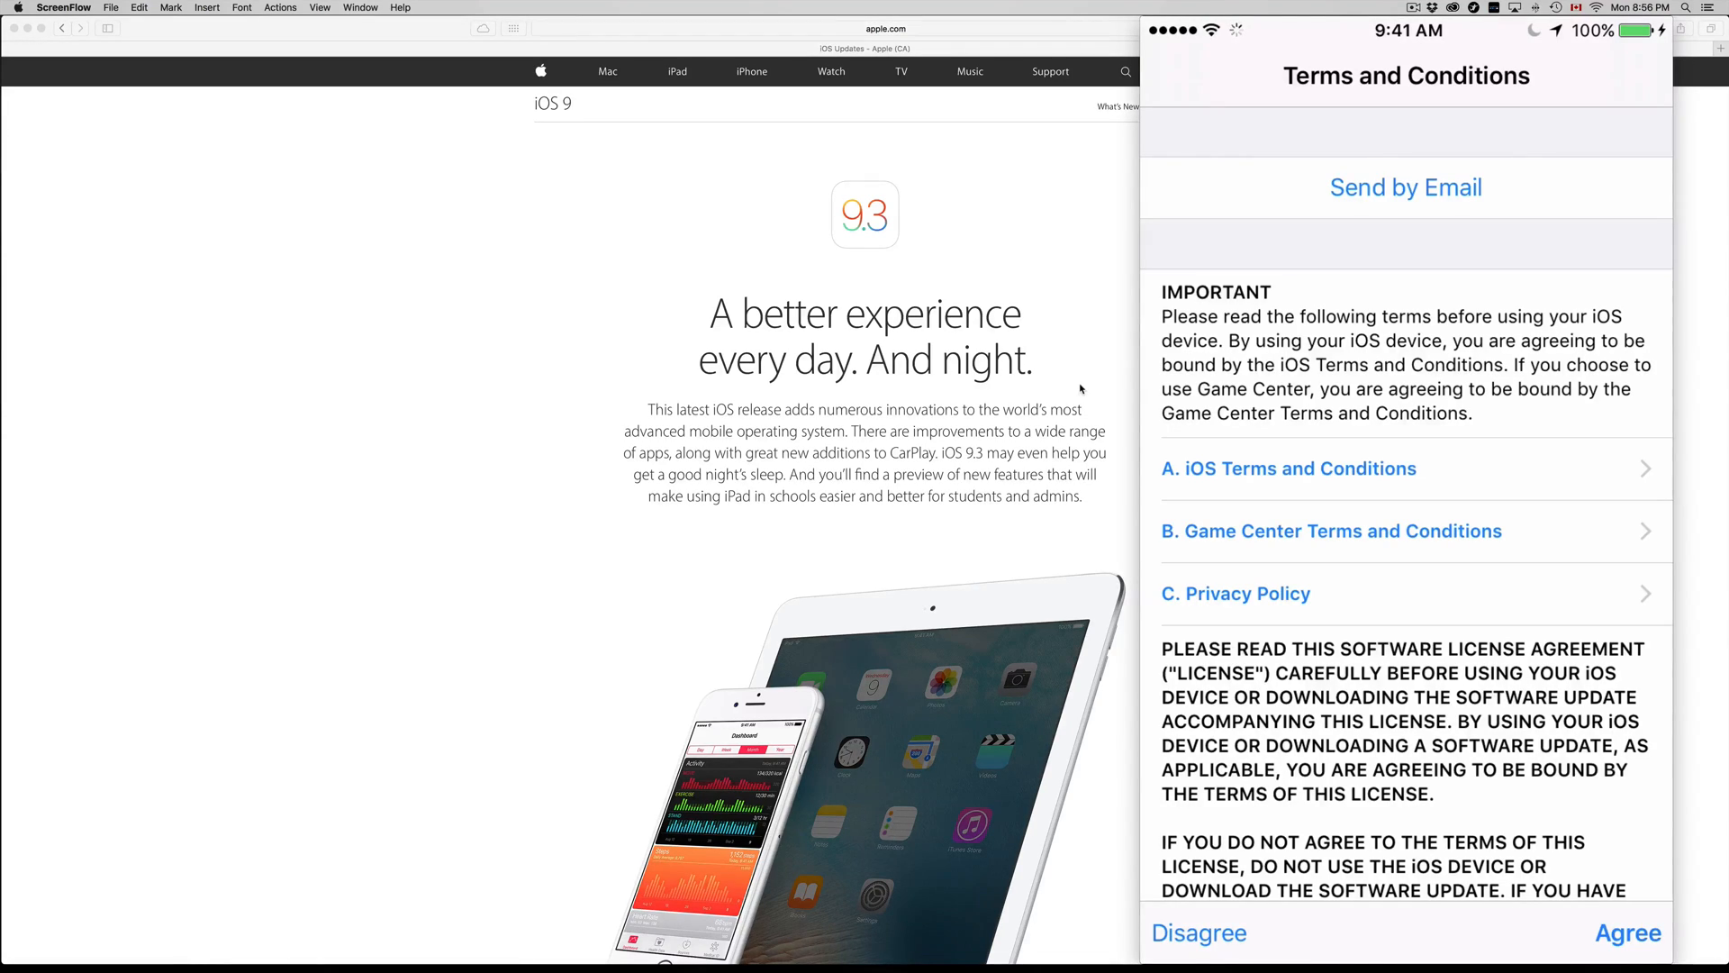
# Agree to the iOS 9.3 terms and confirm the agreement
pyautogui.click(1627, 932)
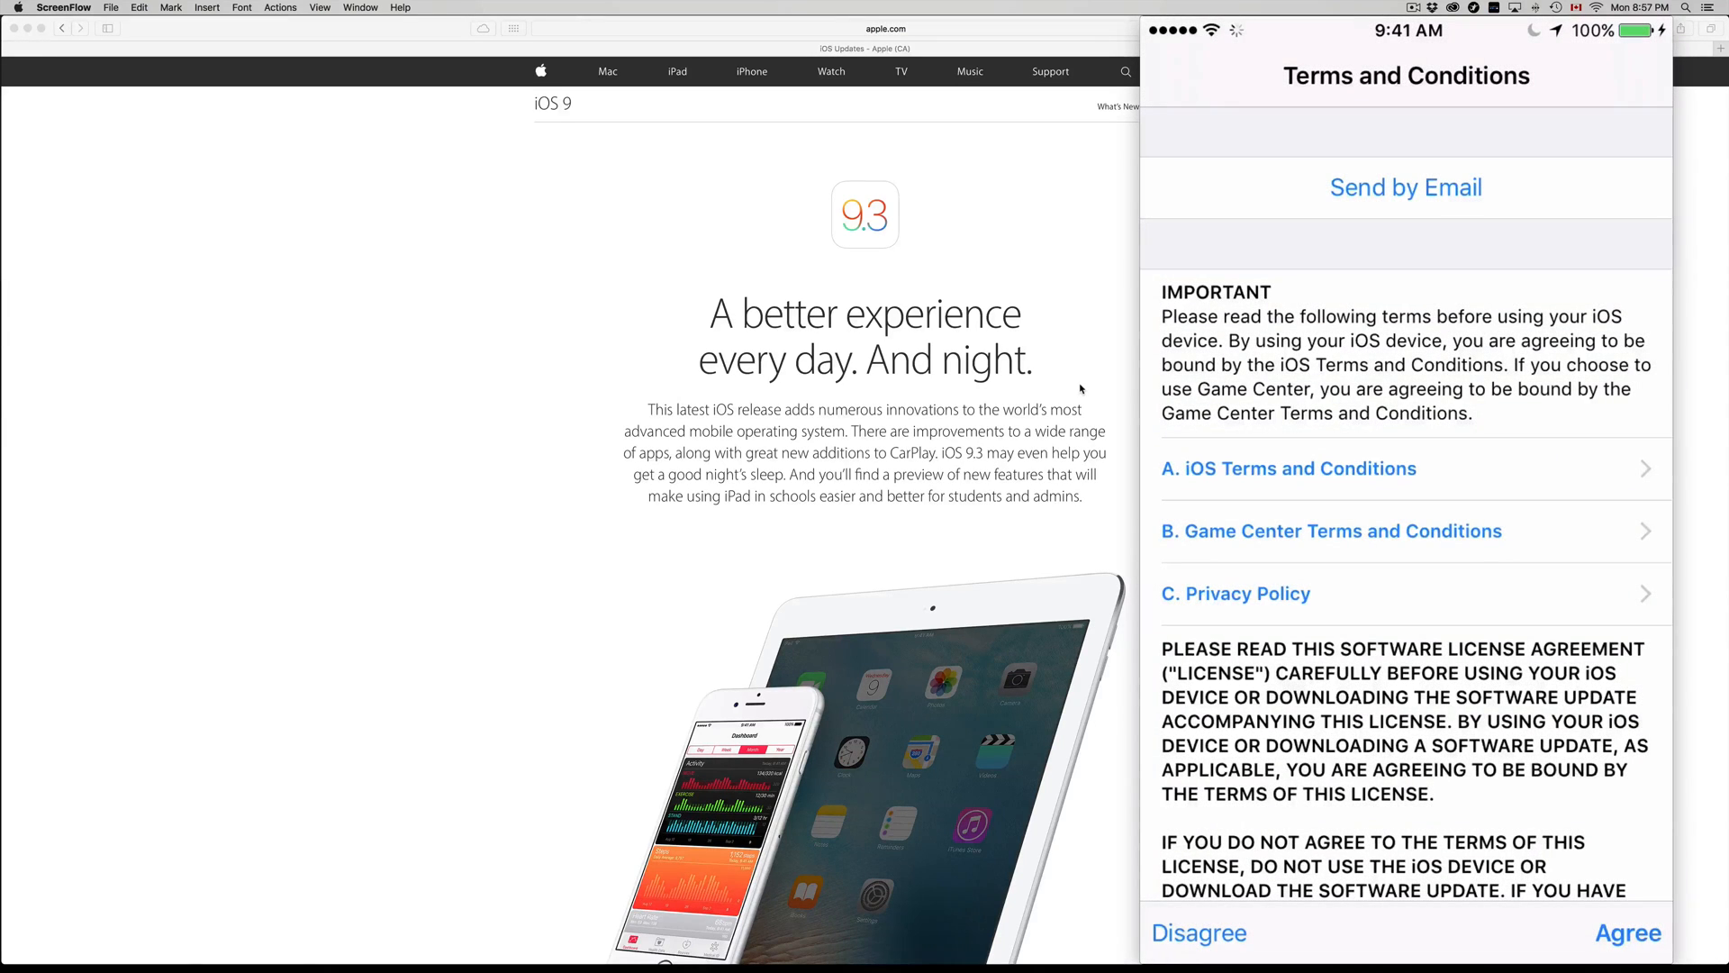
pyautogui.click(1628, 932)
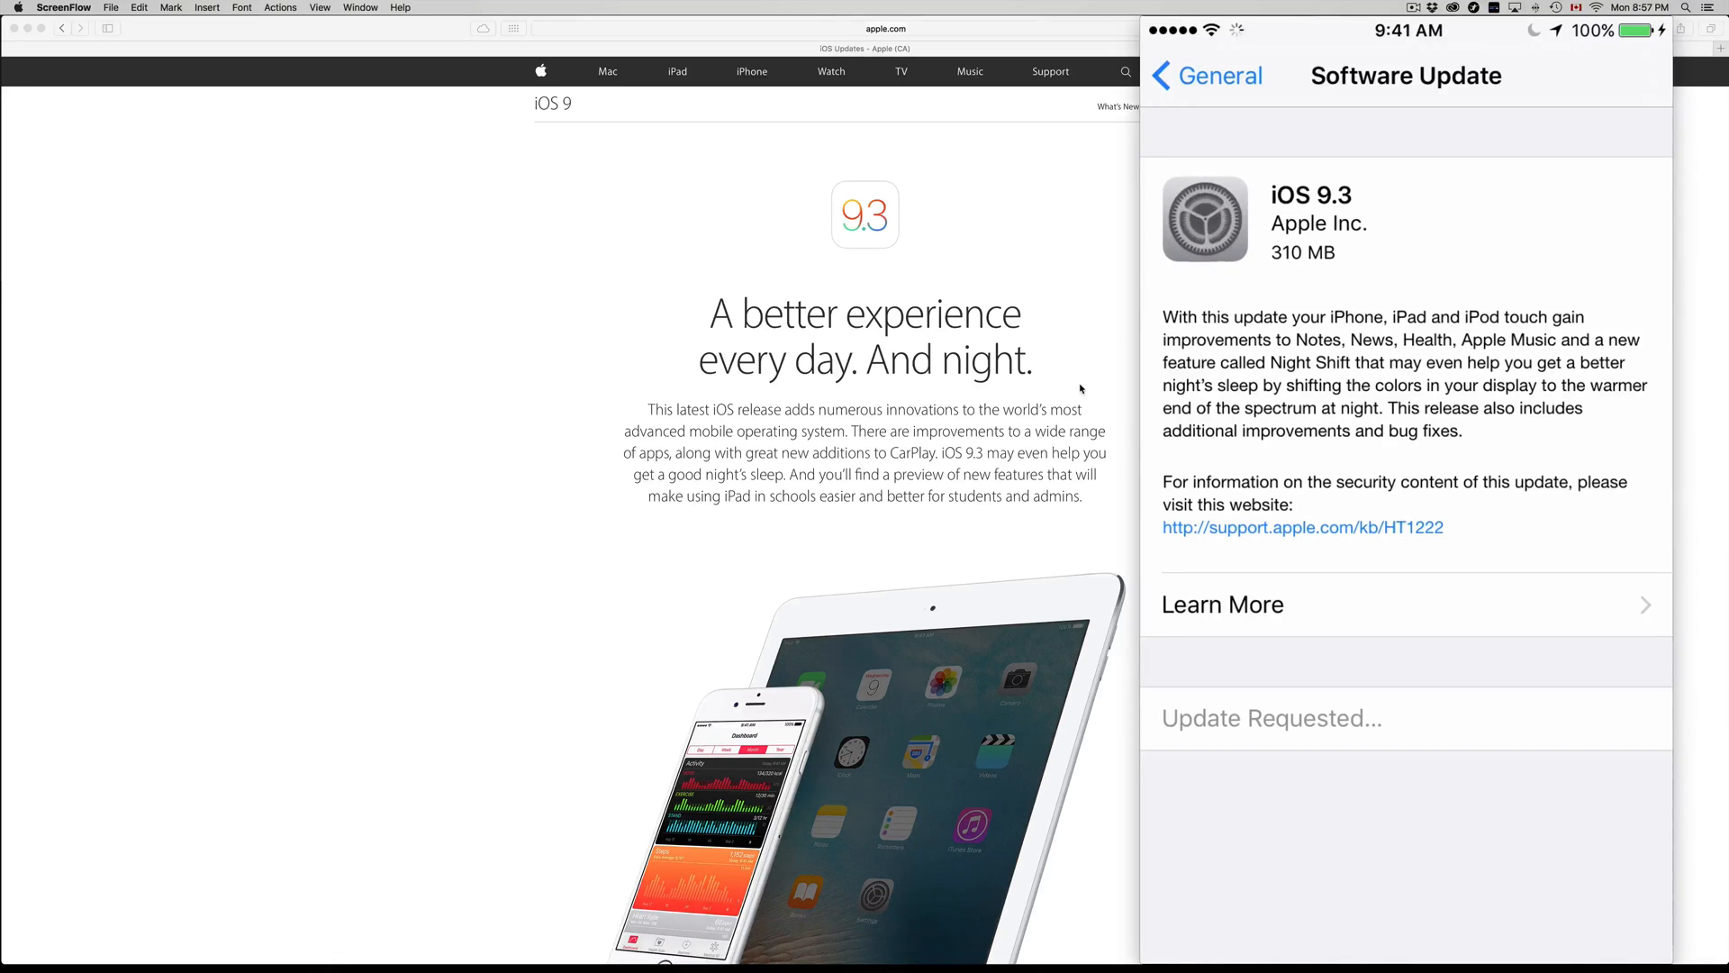
pyautogui.scroll(-3)
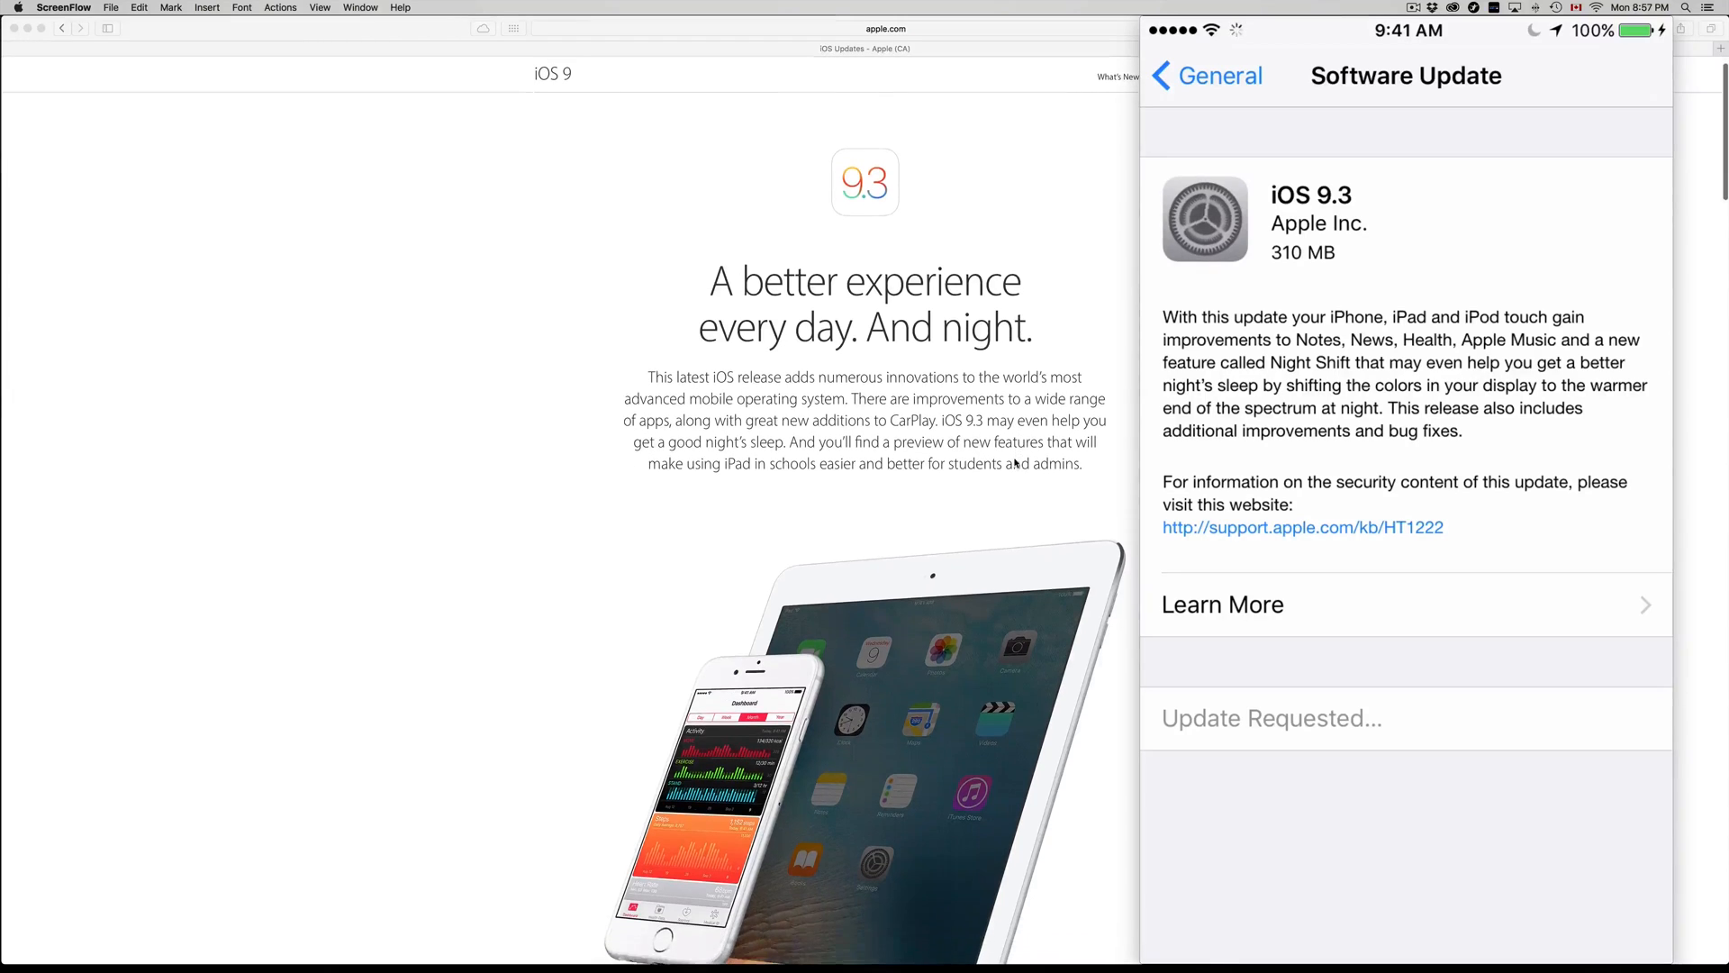
pyautogui.scroll(-3)
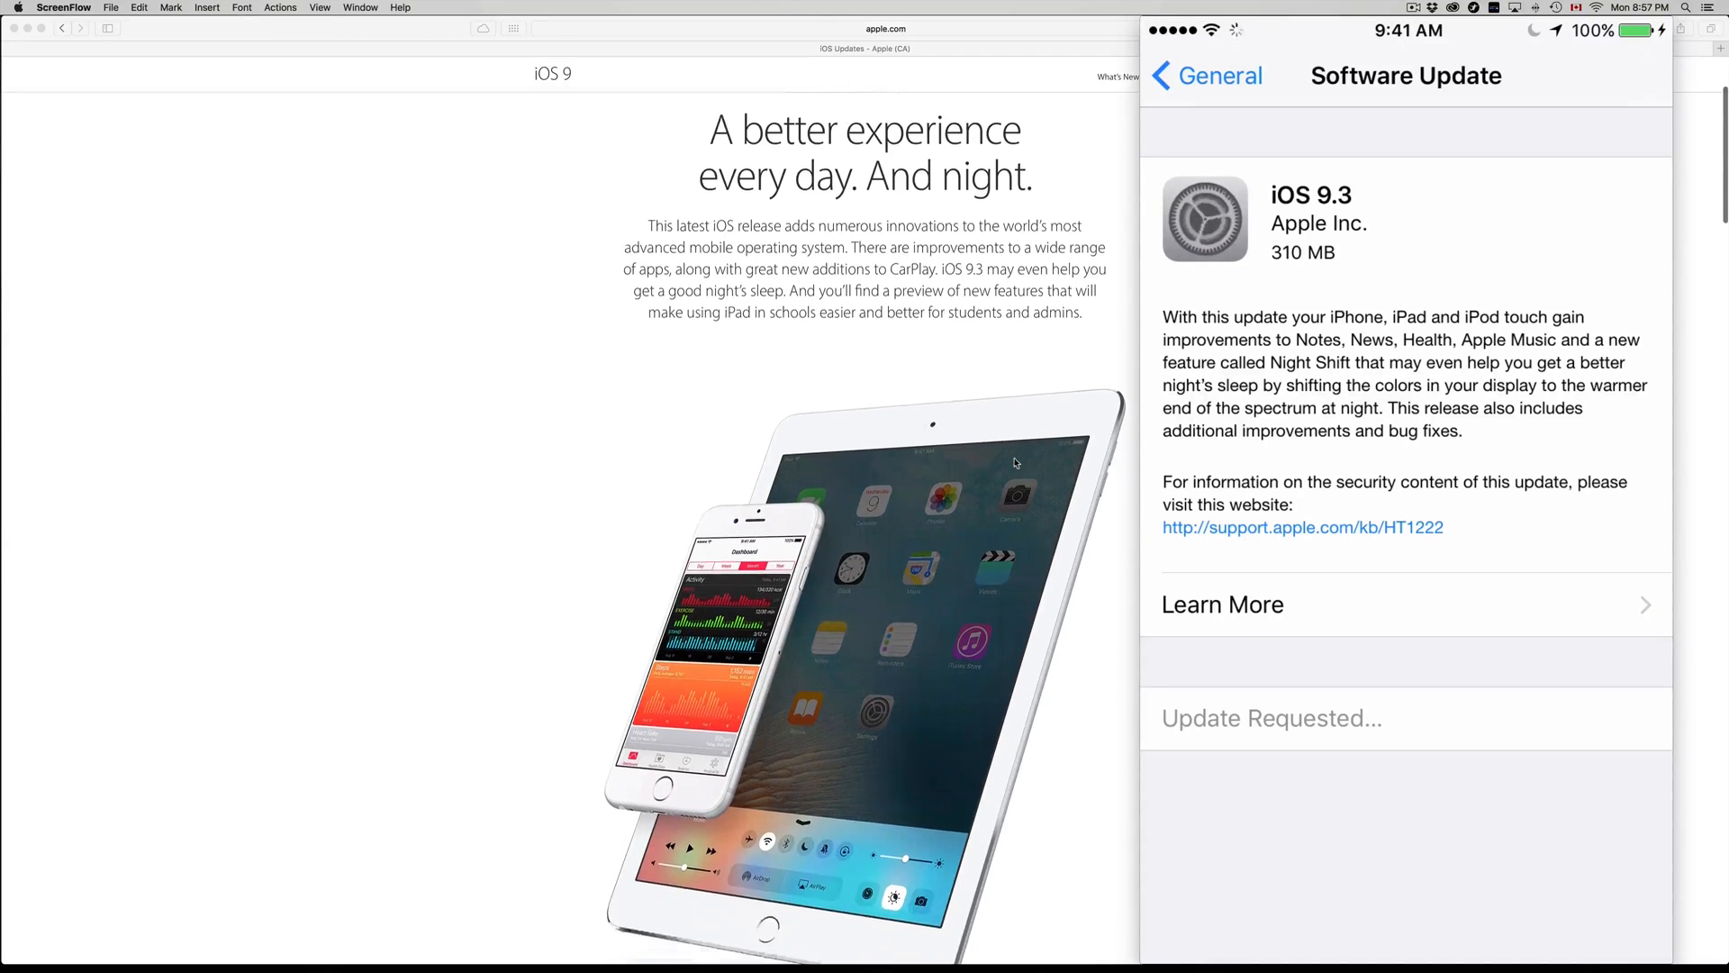
pyautogui.scroll(-3)
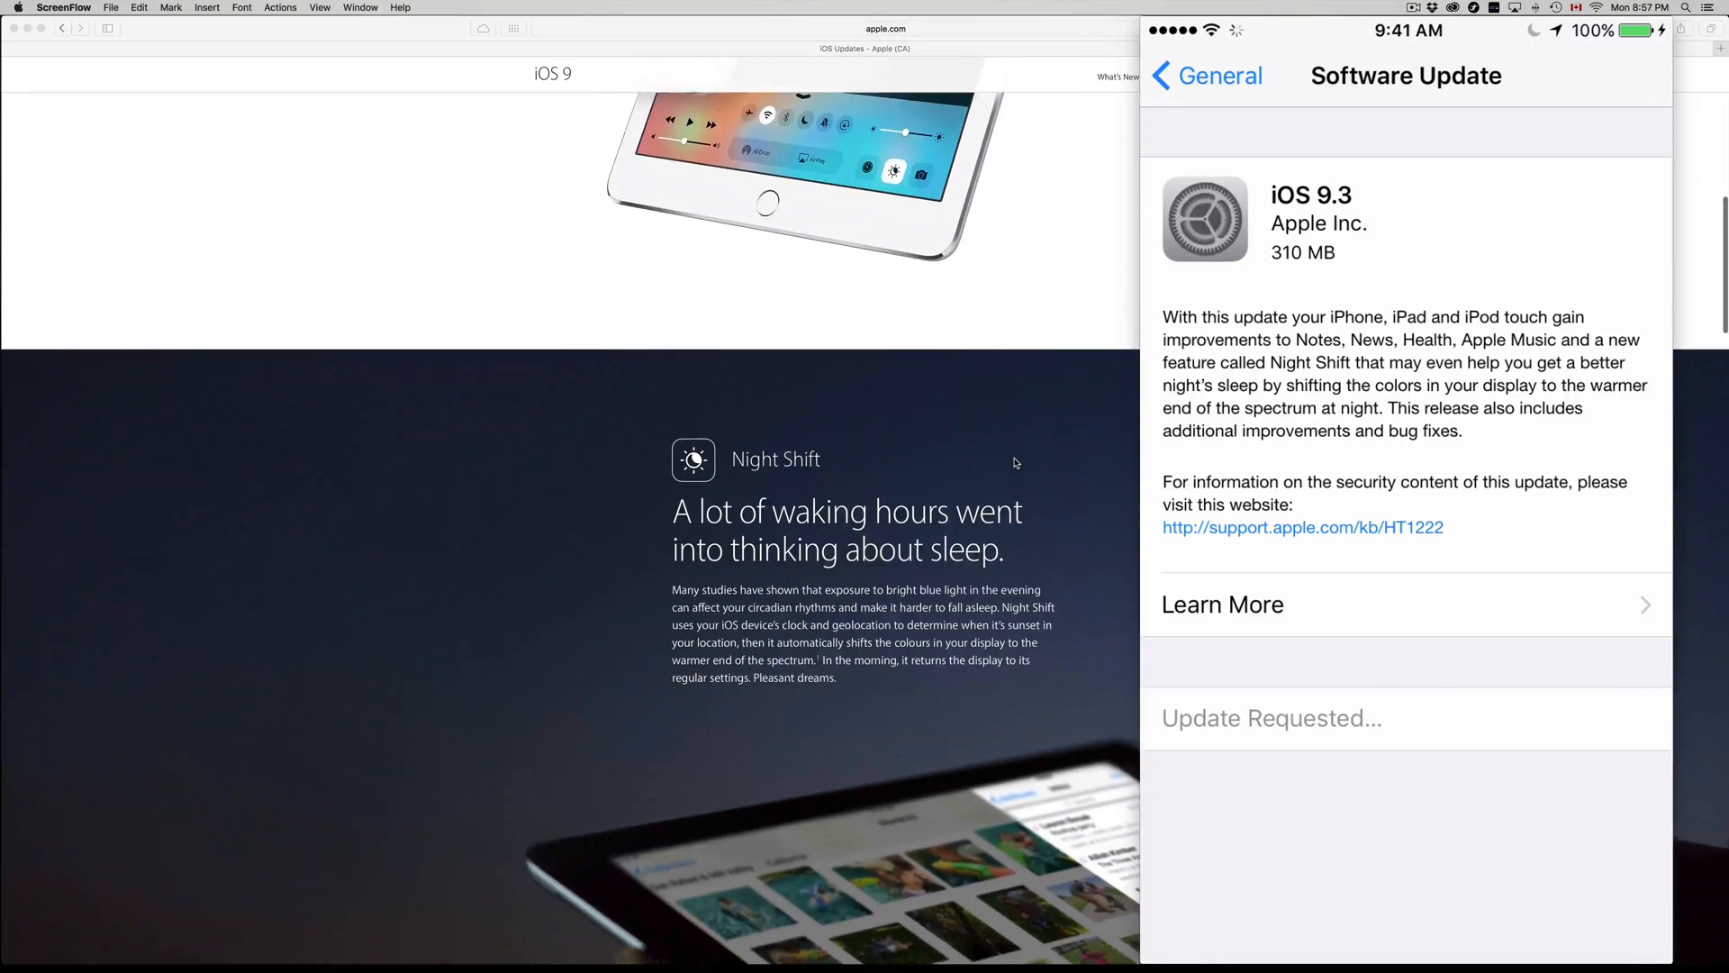
pyautogui.scroll(-3)
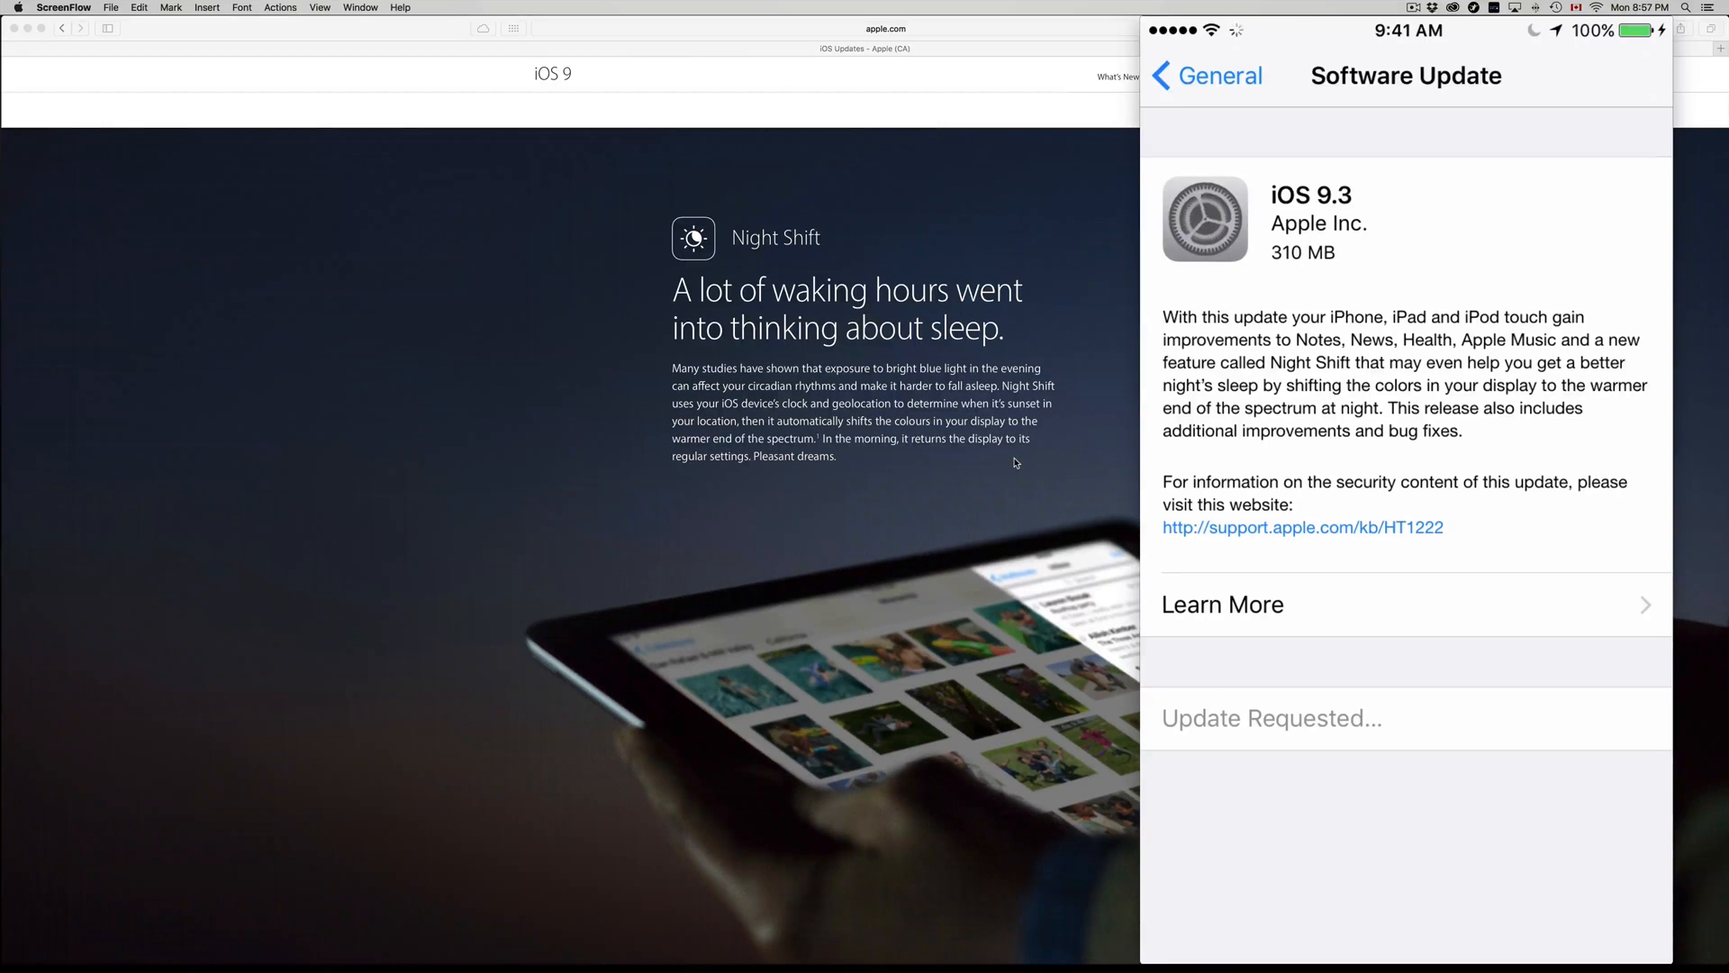
pyautogui.scroll(-3)
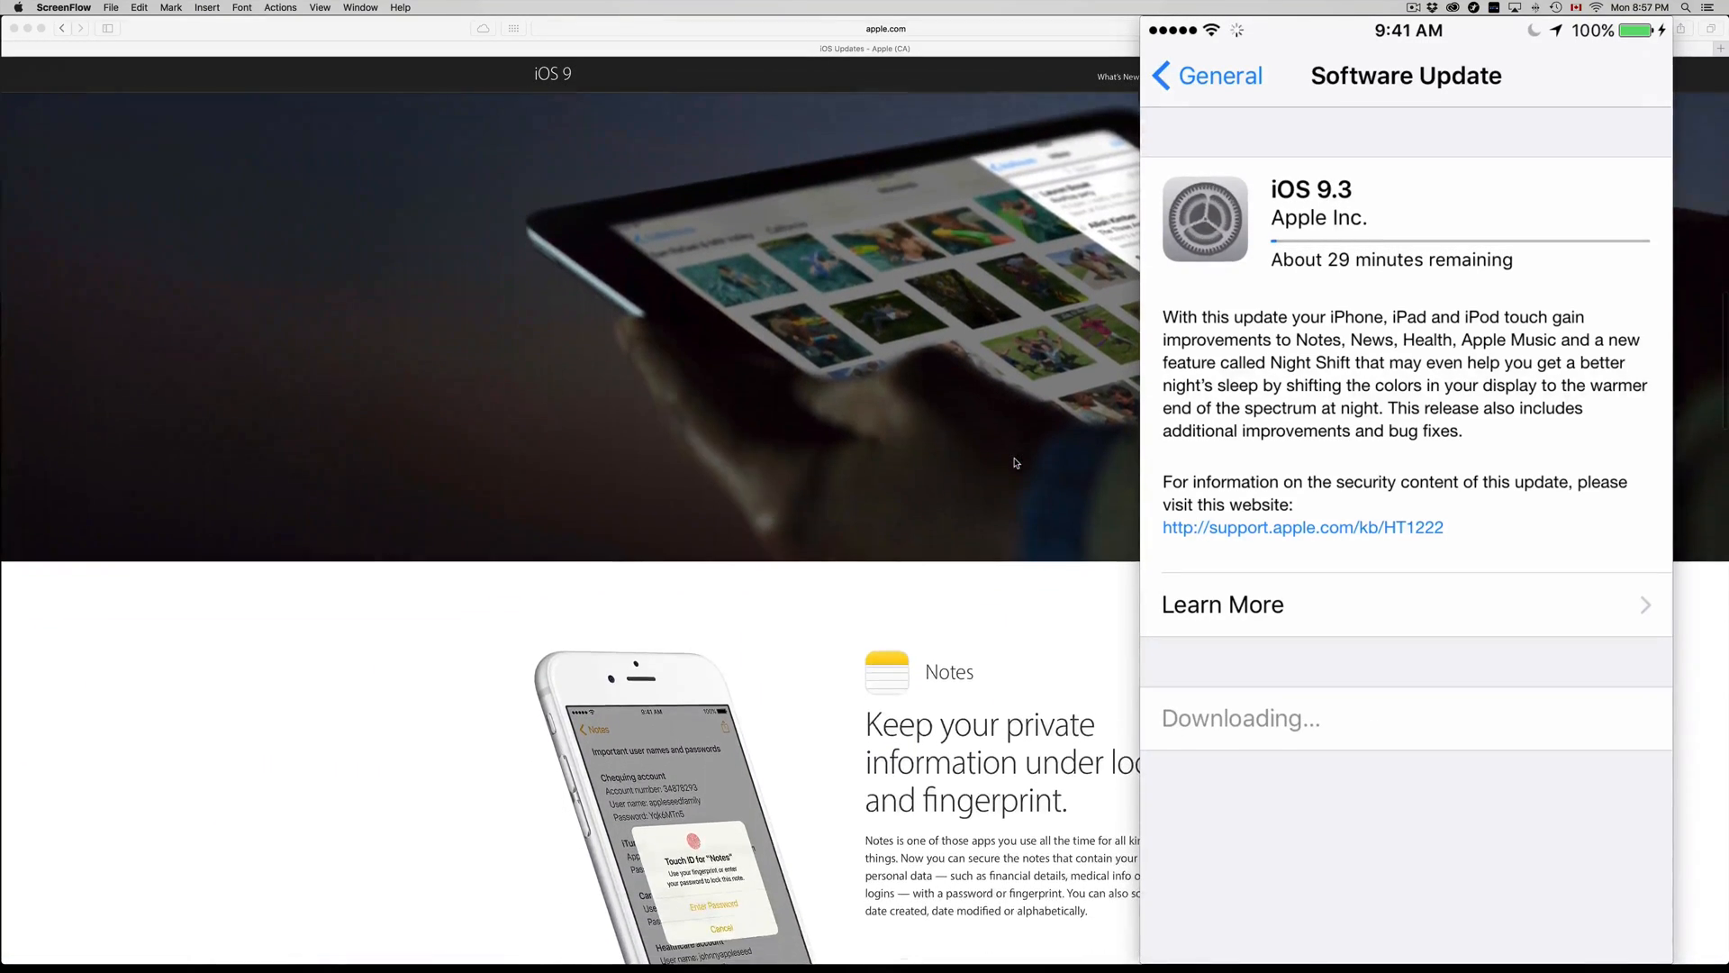
pyautogui.scroll(-3)
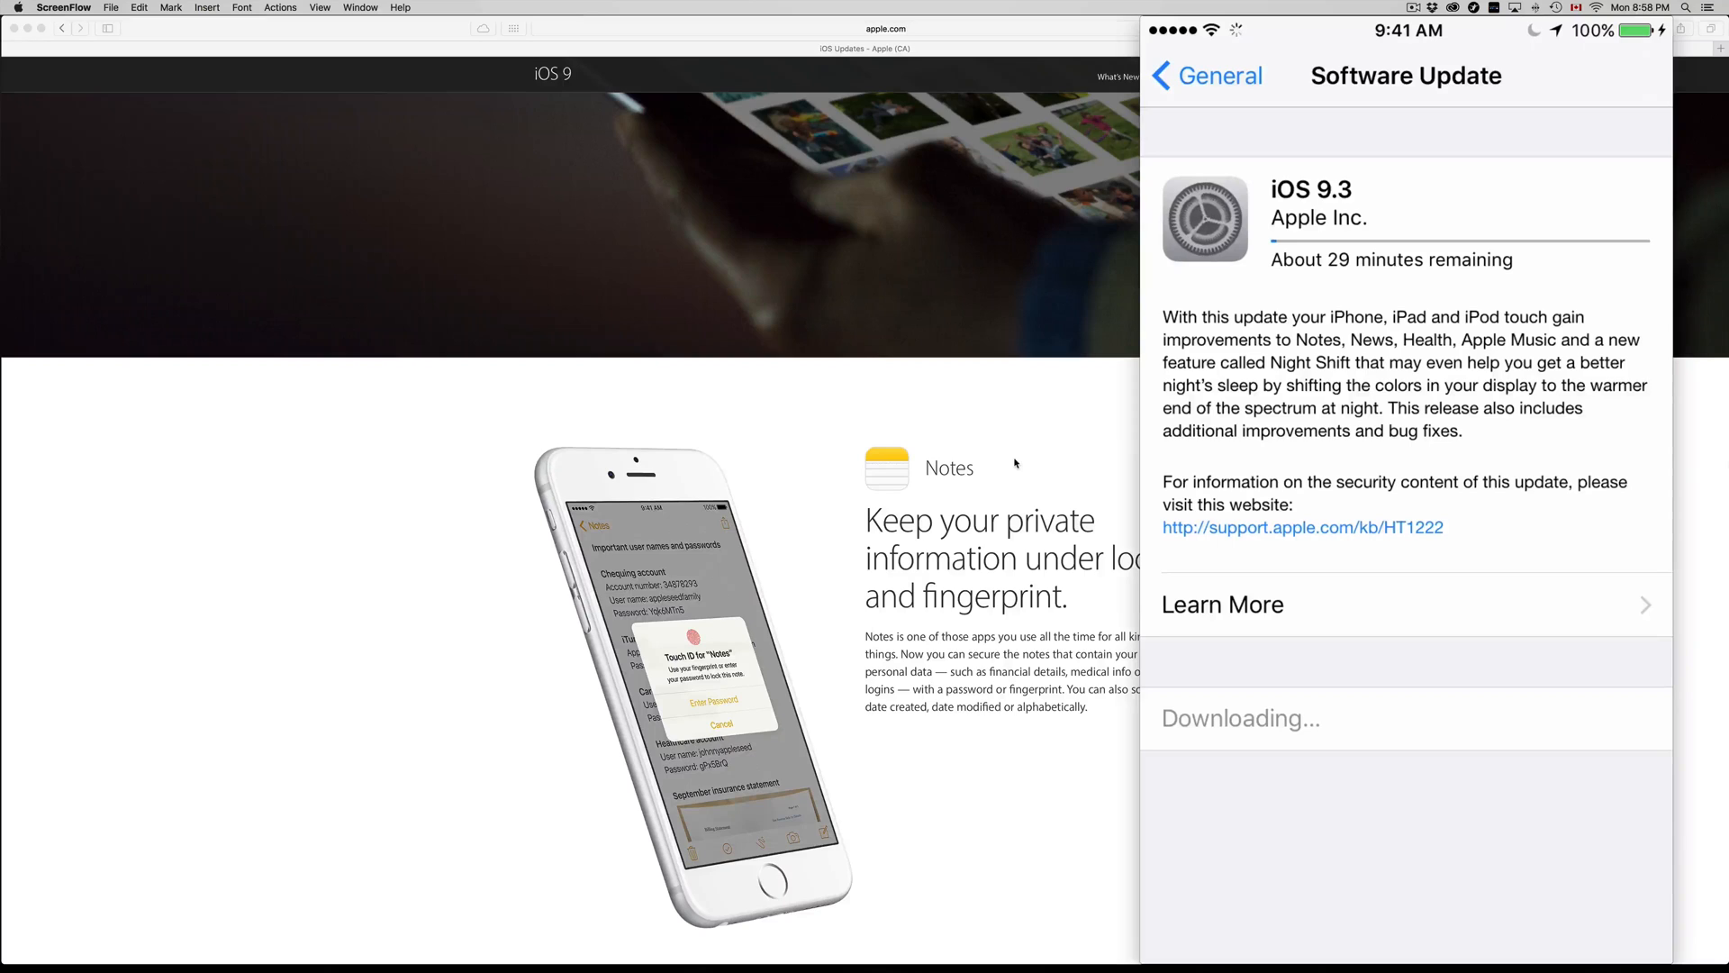
pyautogui.scroll(-3)
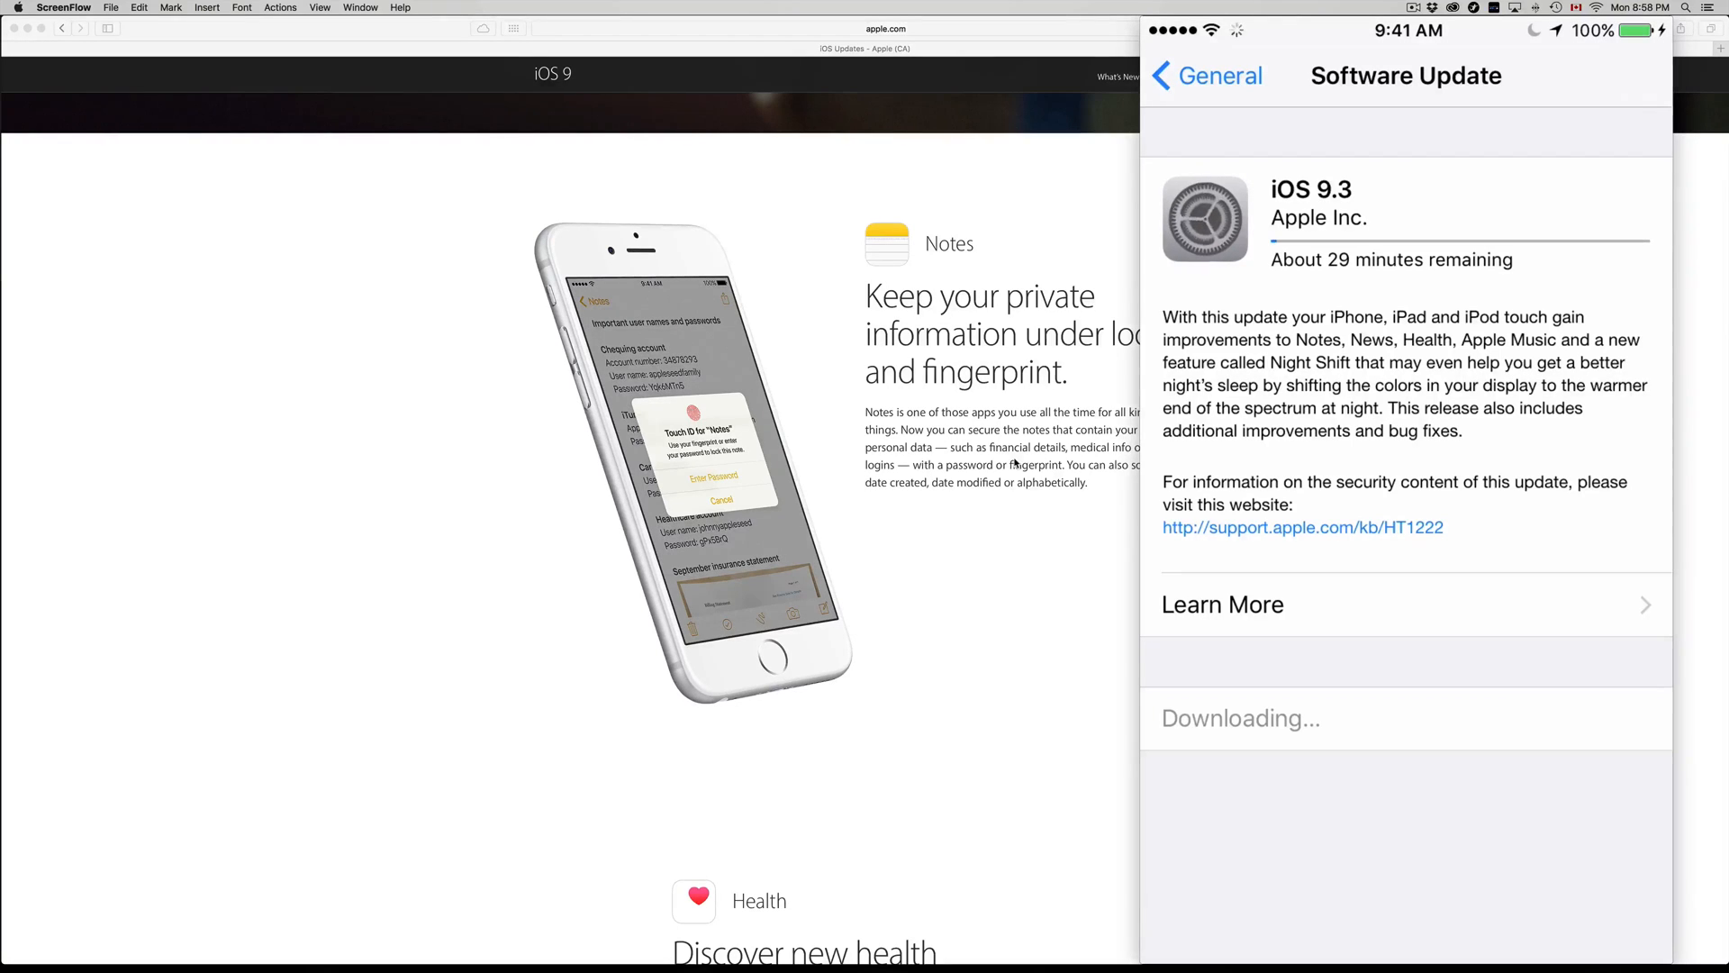
pyautogui.scroll(-3)
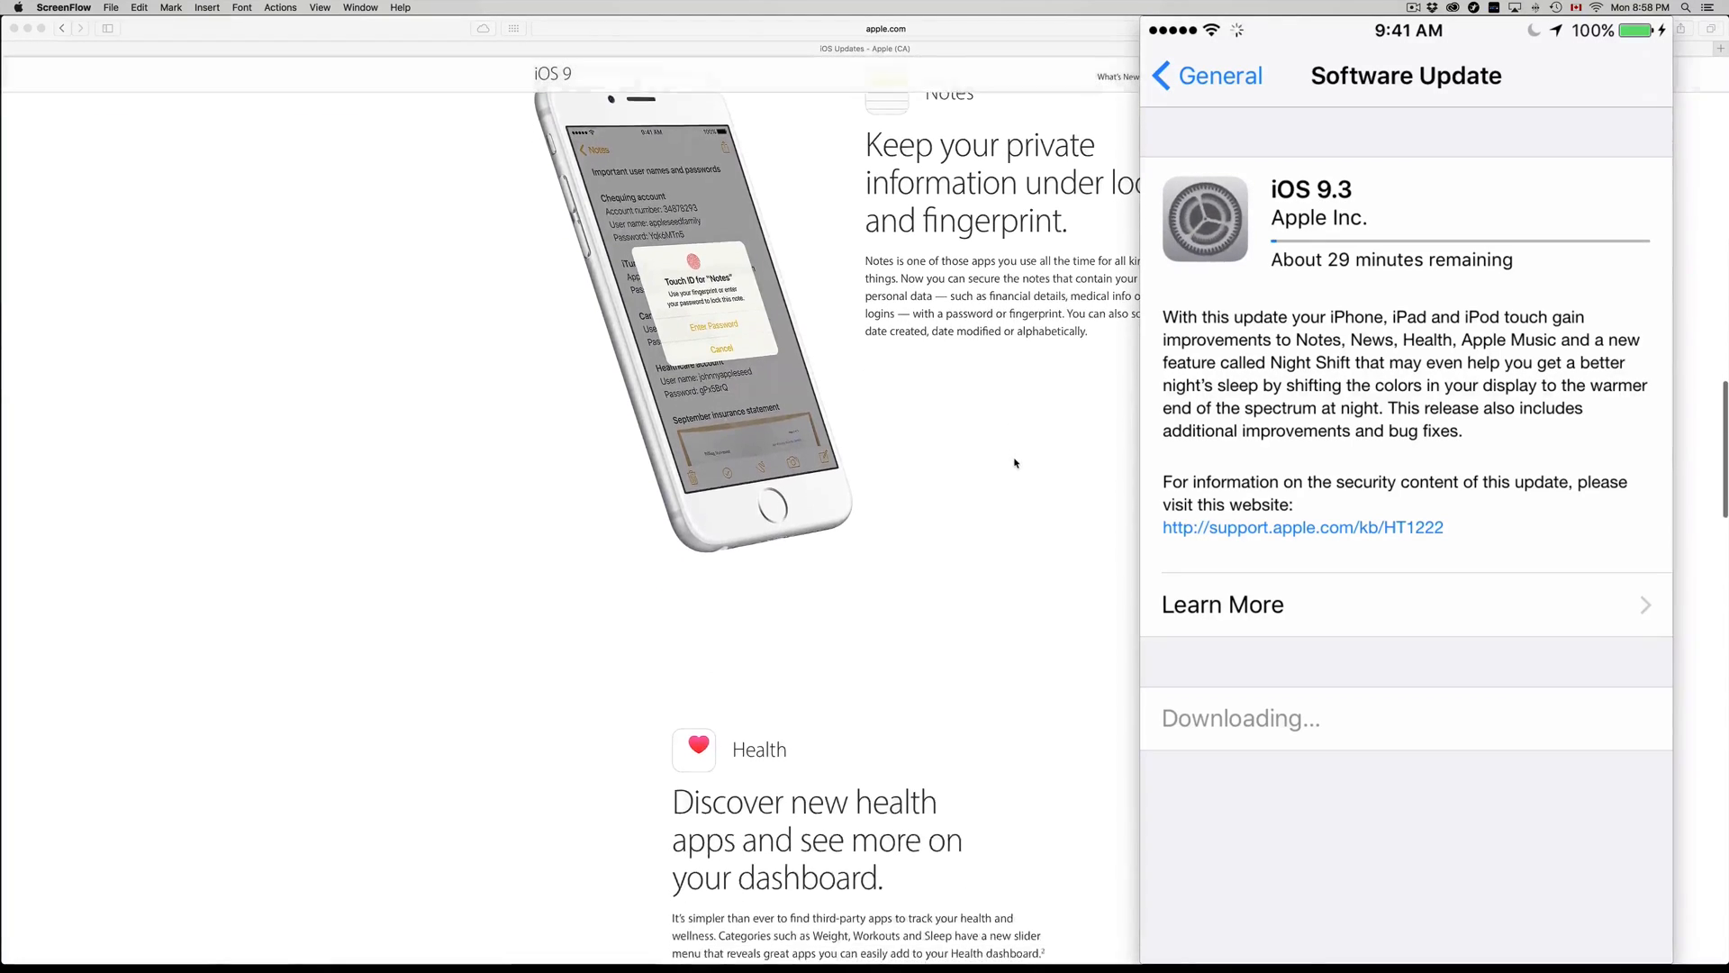
pyautogui.scroll(-3)
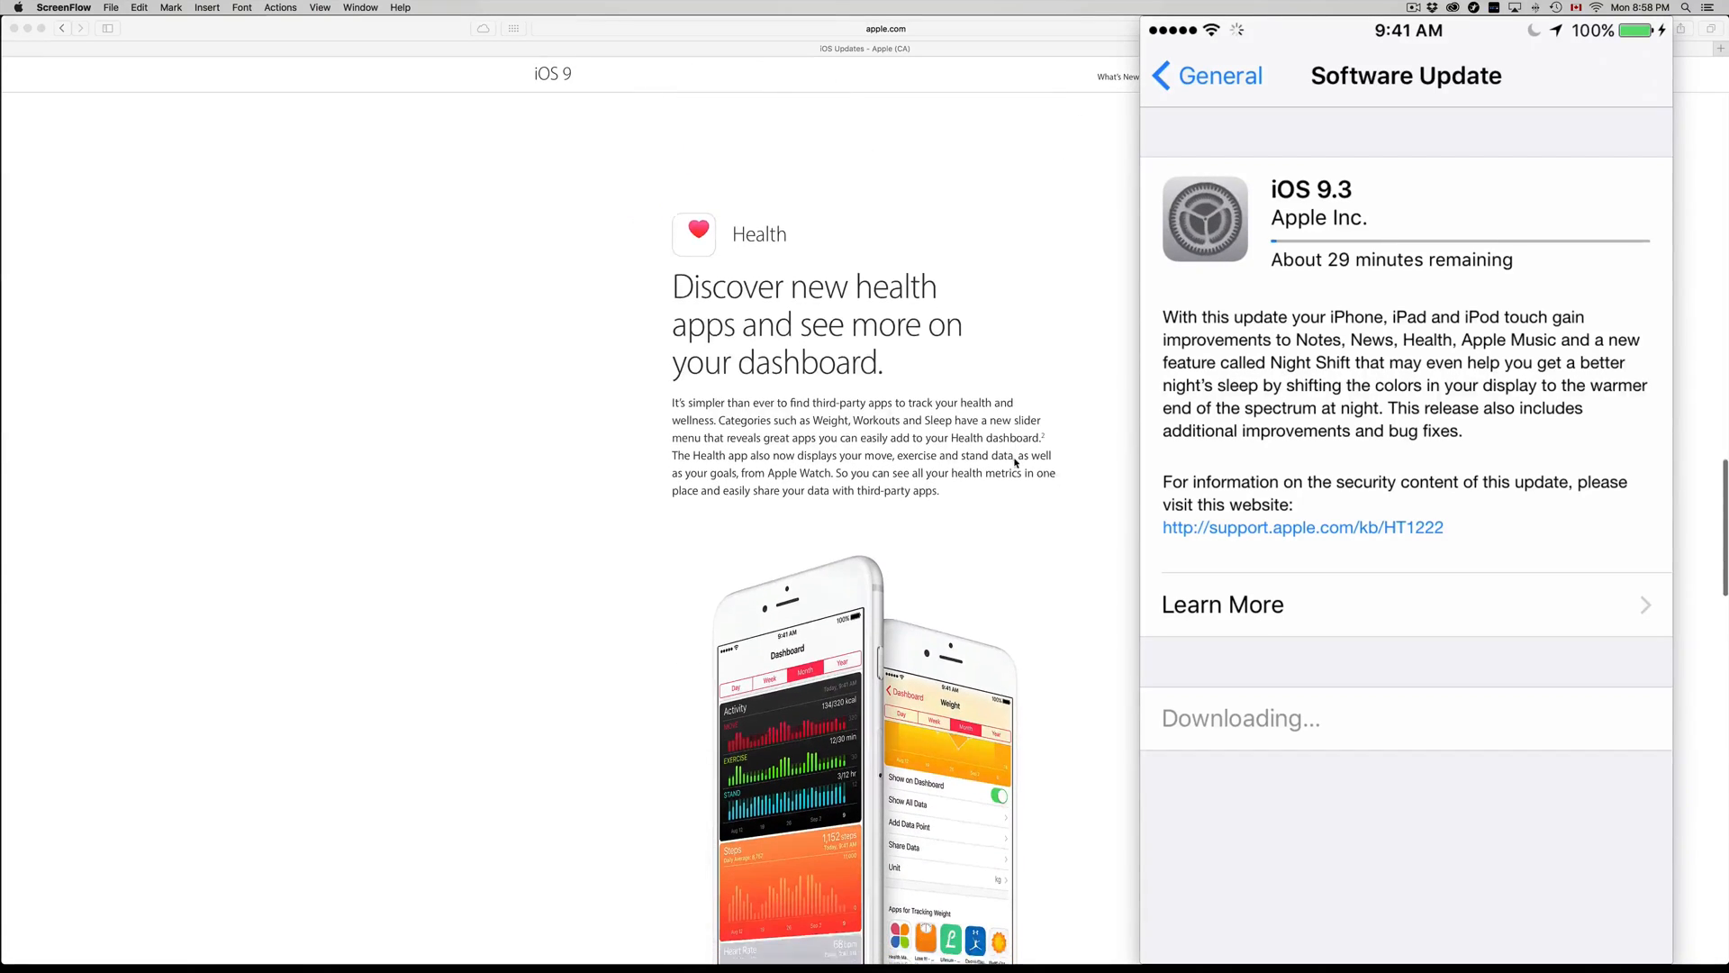
pyautogui.scroll(-3)
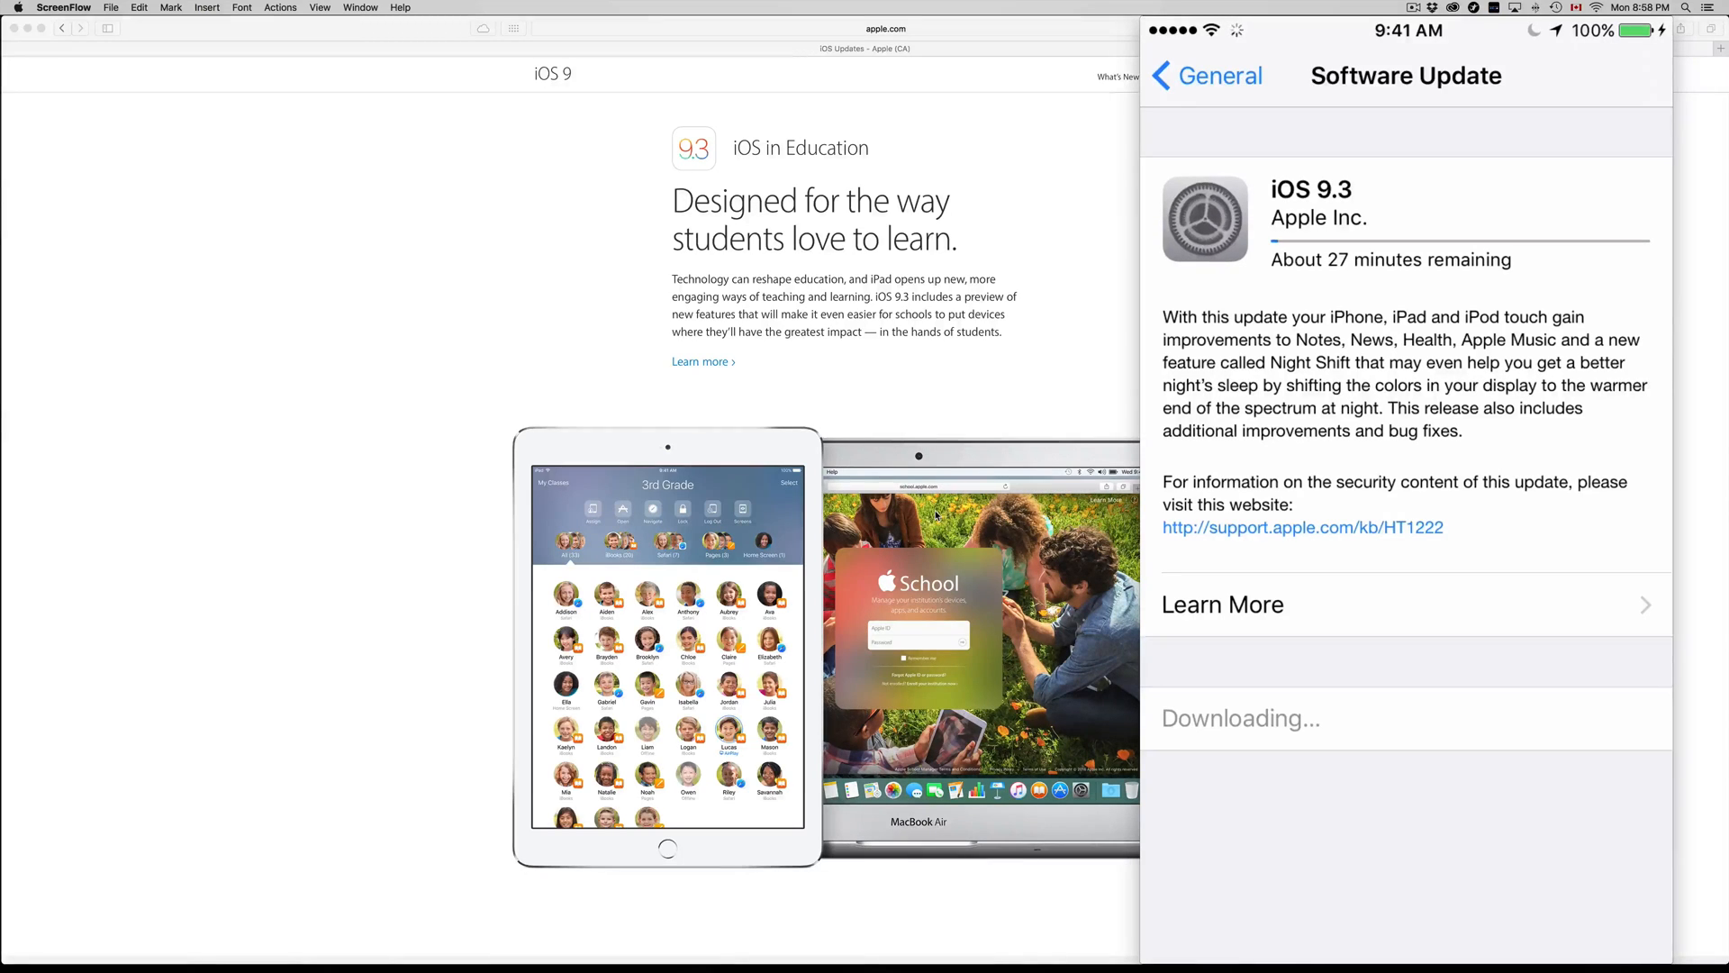
pyautogui.scroll(-3)
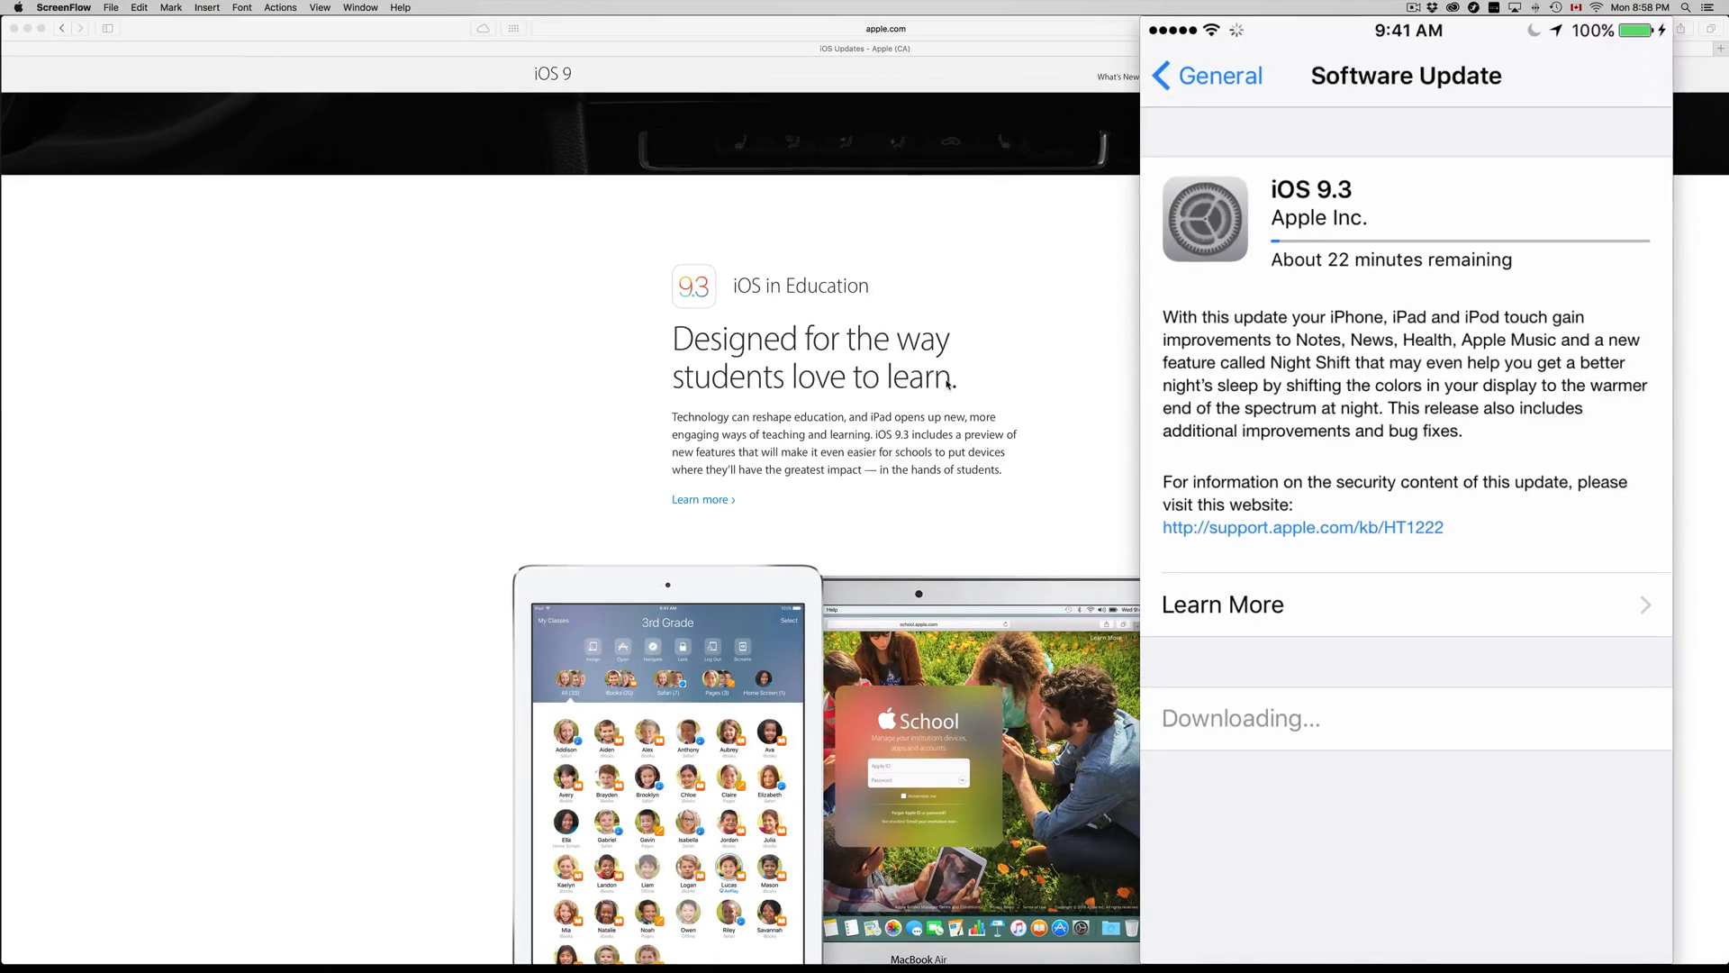
pyautogui.scroll(-3)
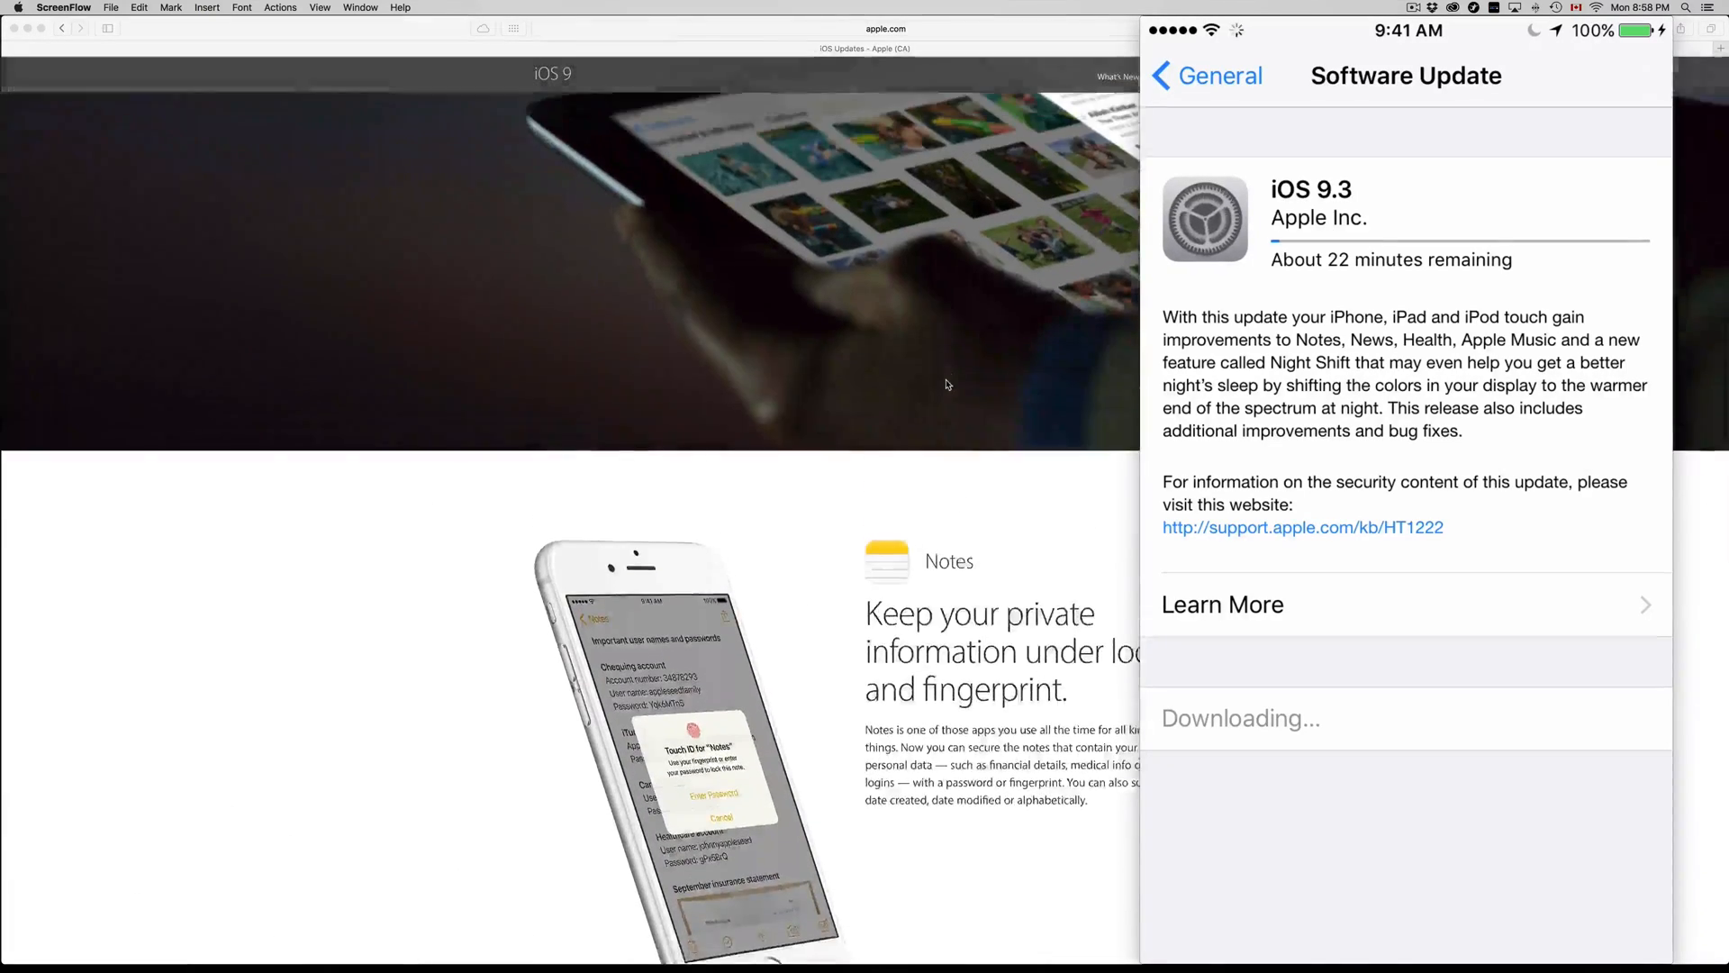
# Wait for the iOS 9.3 installation to reach the Update Completed screen
pyautogui.scroll(-3)
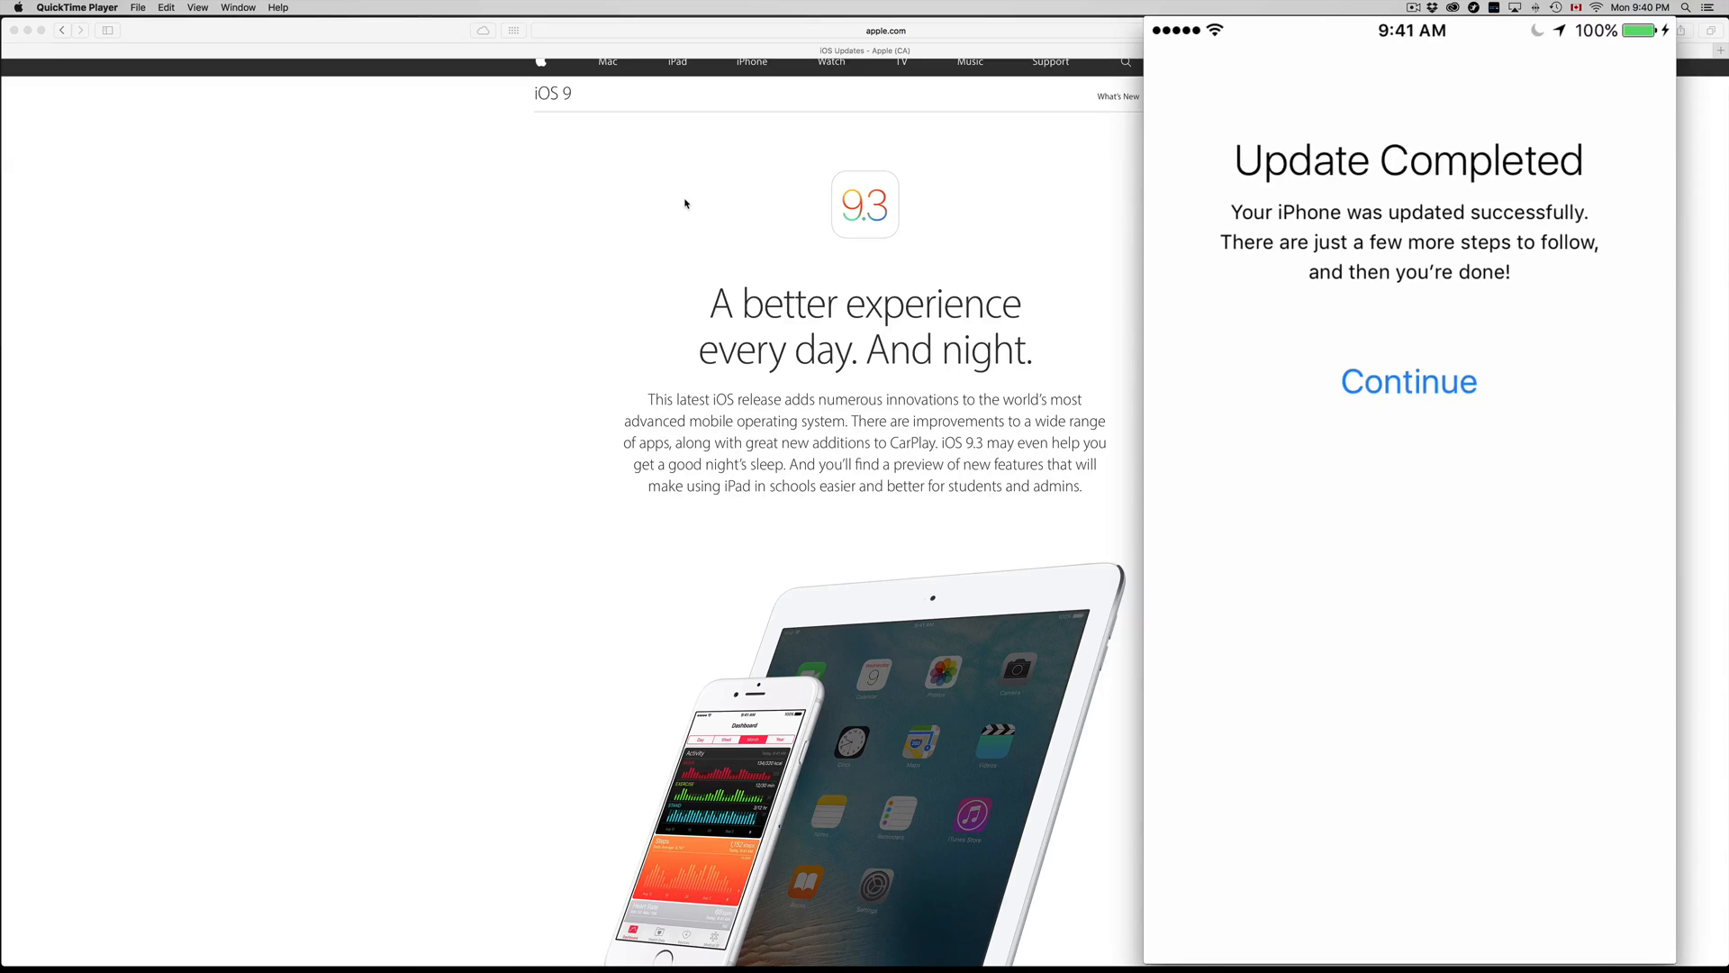
# Continue past Update Completed, then tap Get Started to reach the home screen
pyautogui.click(1409, 380)
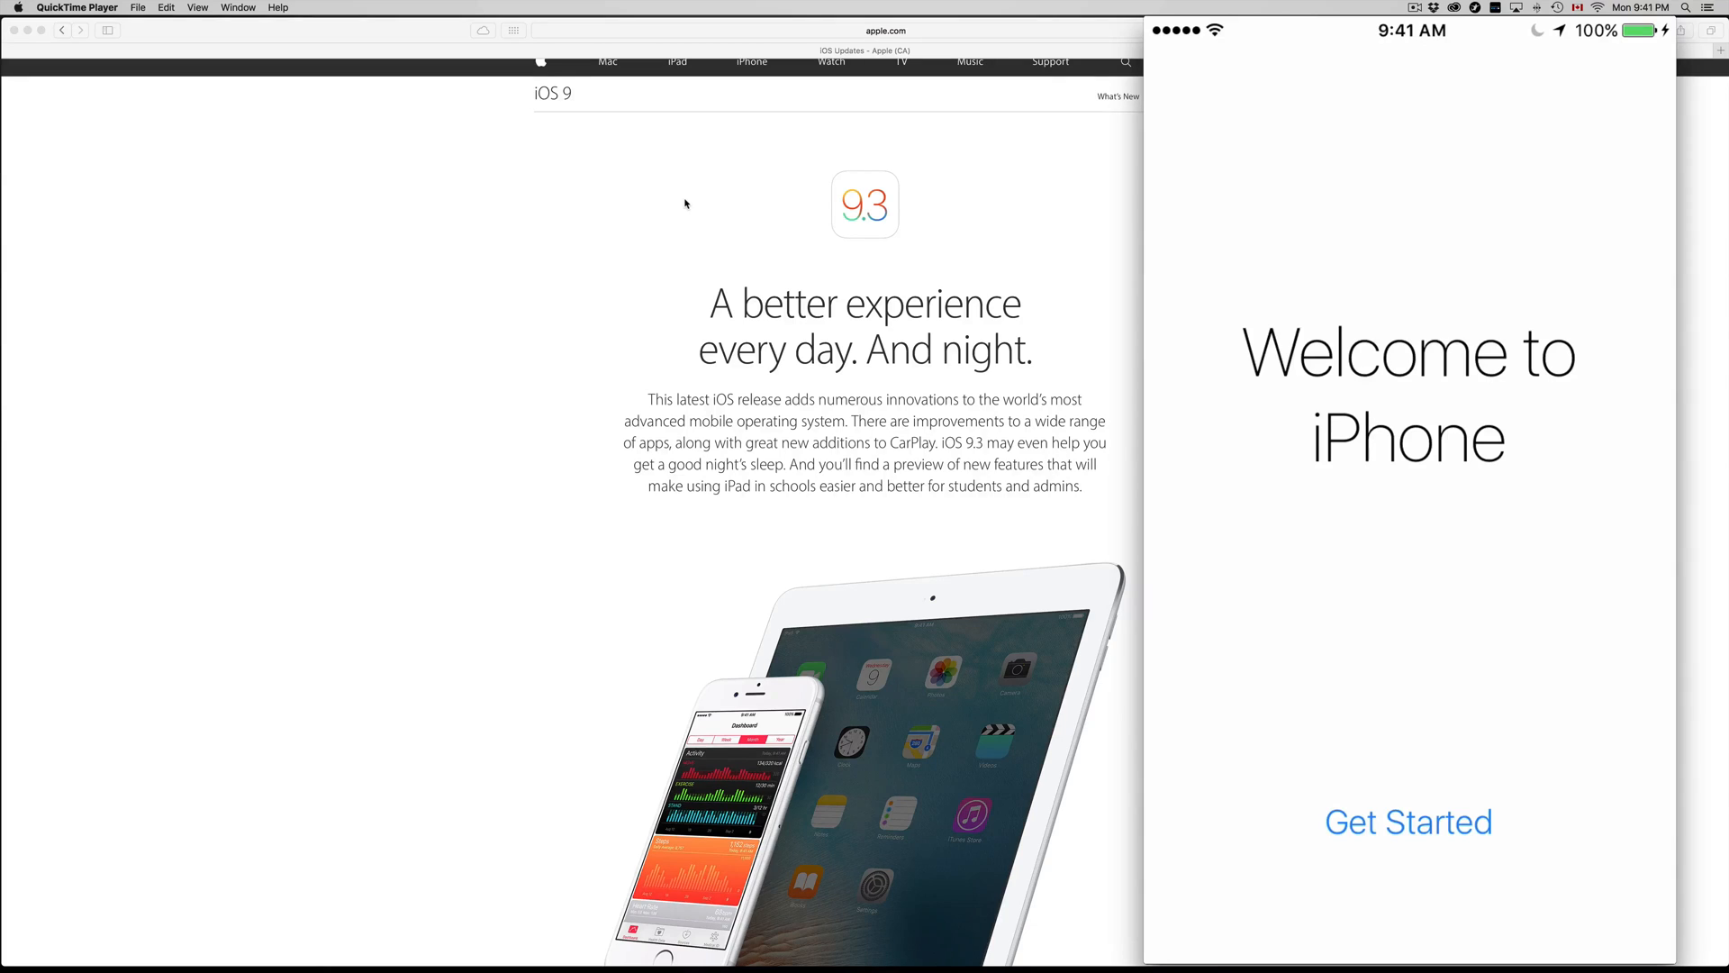
pyautogui.click(1409, 822)
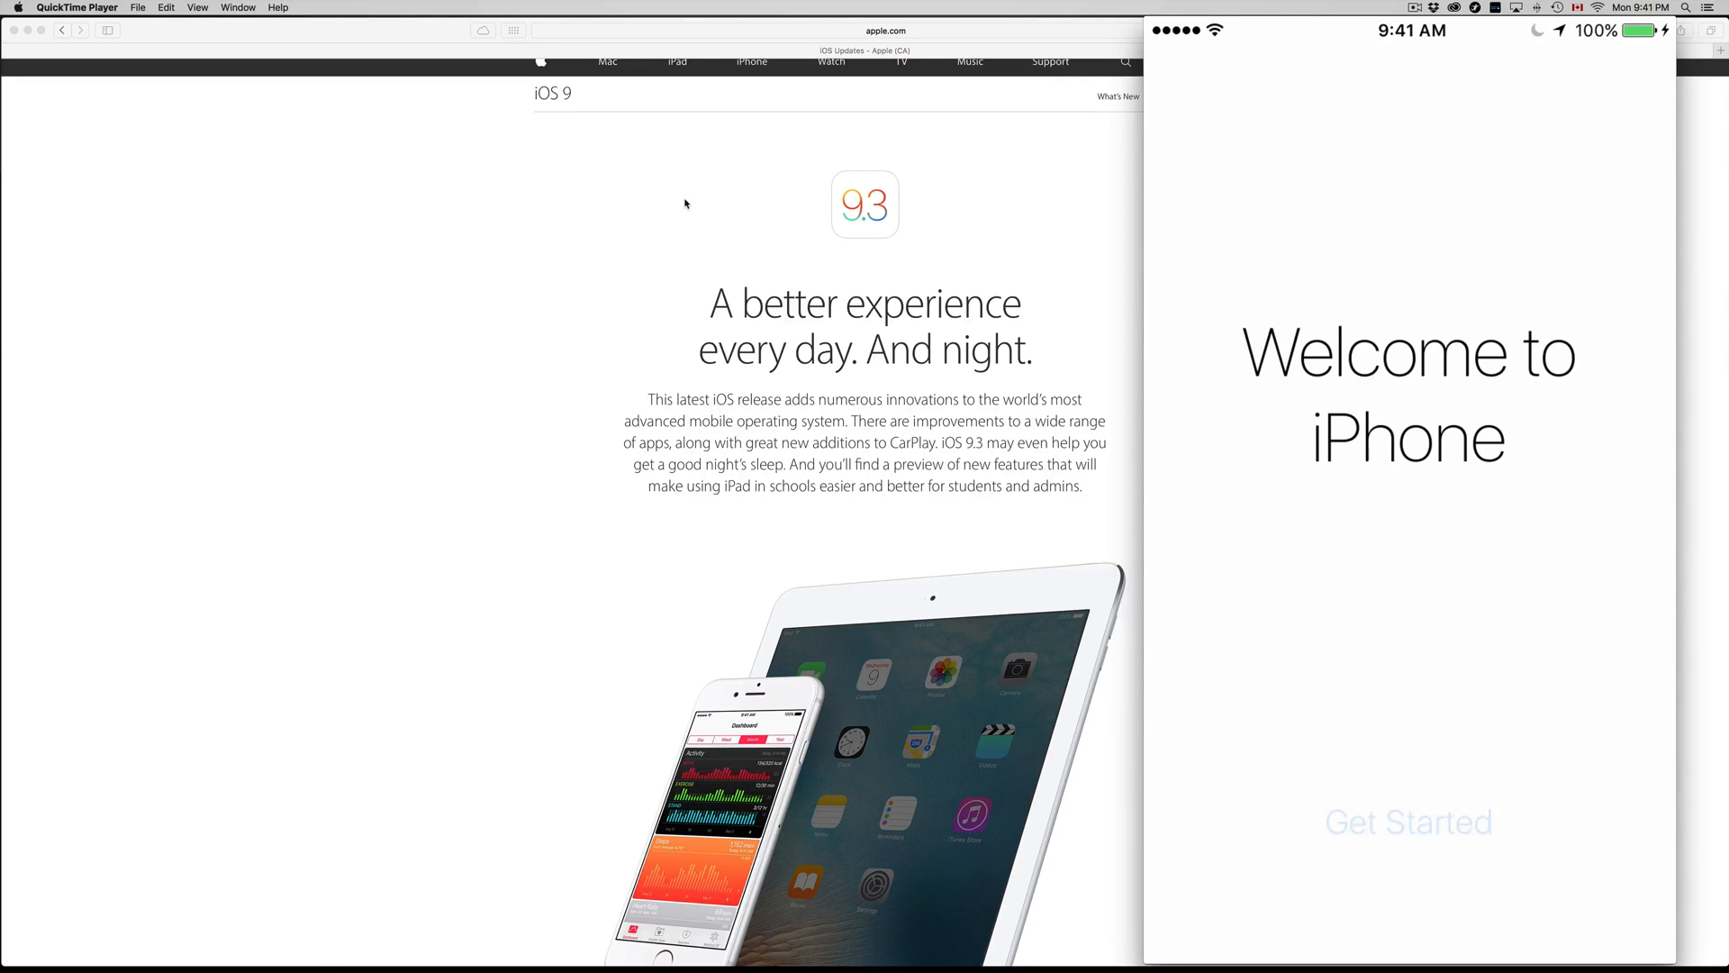
pyautogui.click(1409, 821)
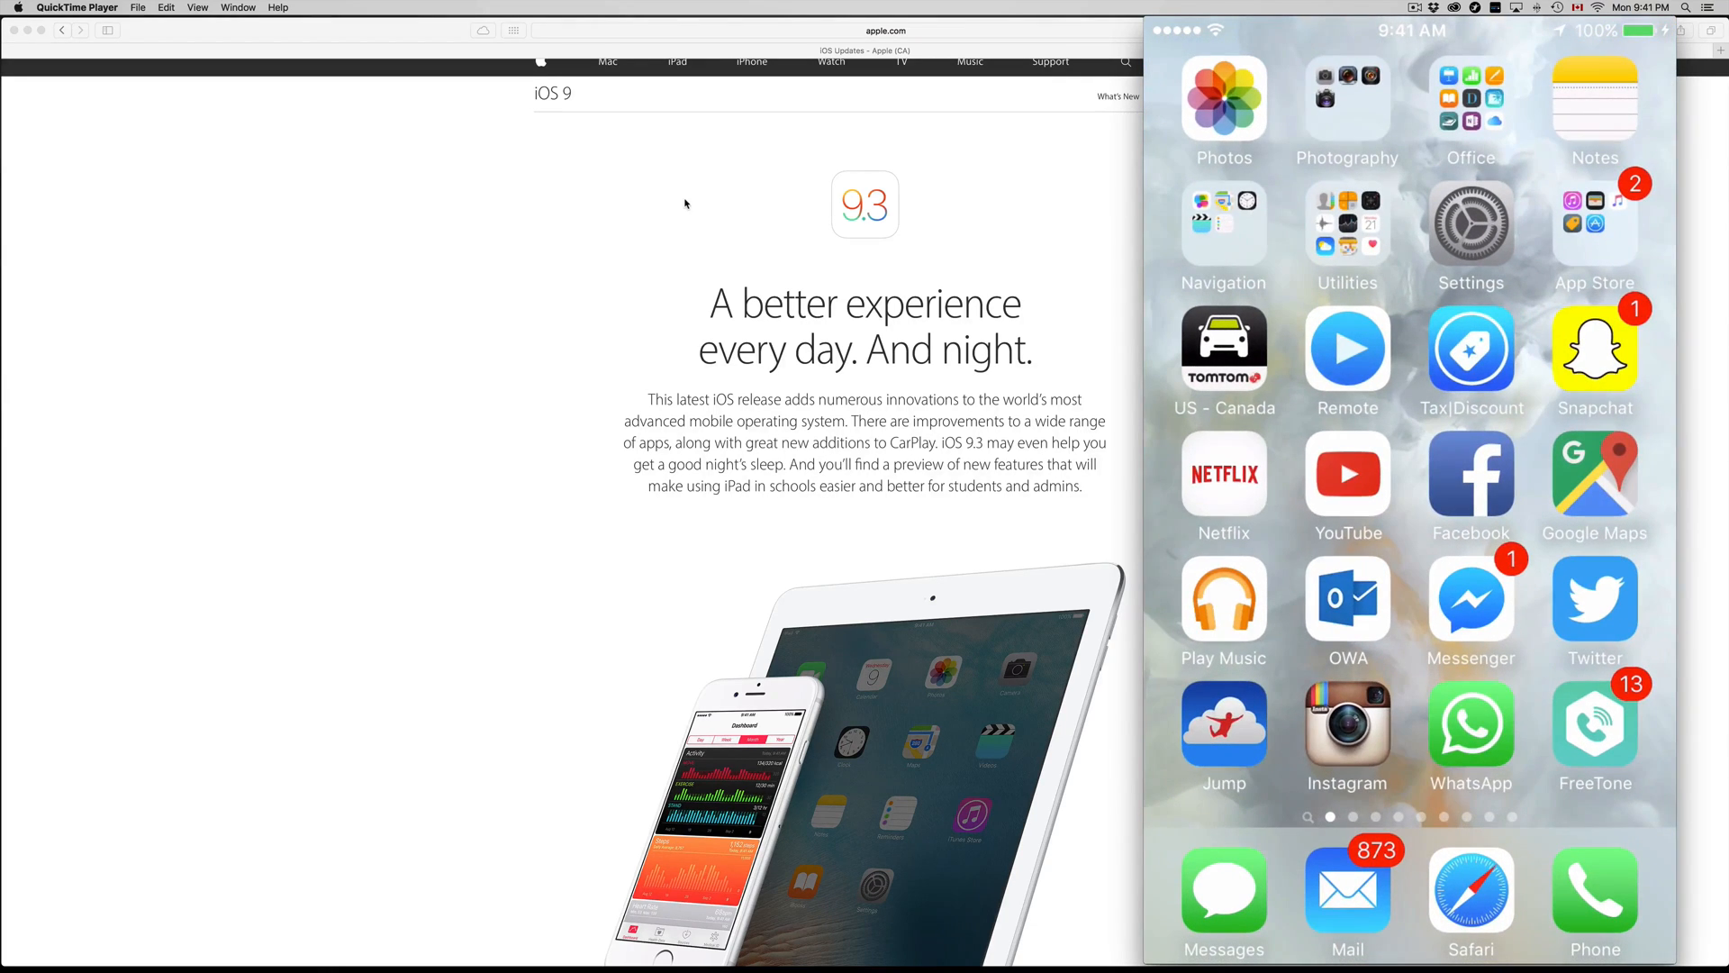